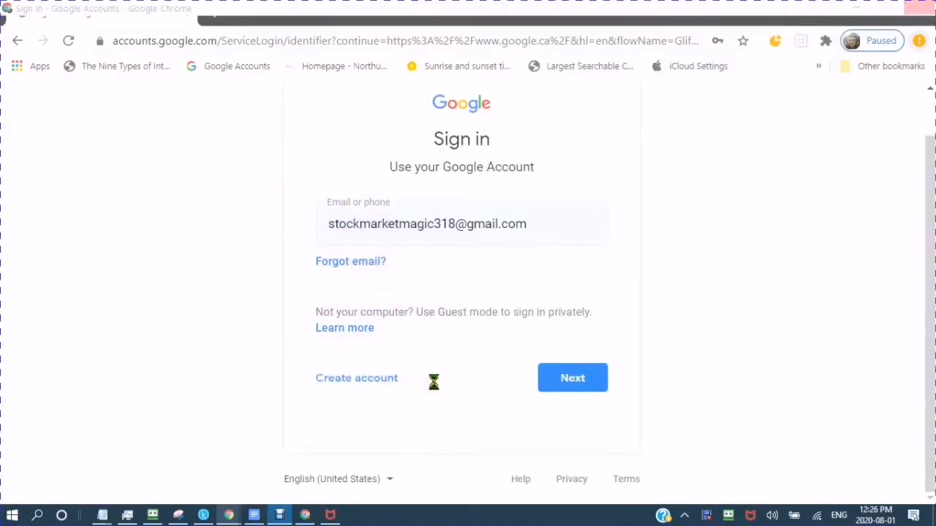
# - Fill the new Google account's name, username and password and continue to the terms page
pyautogui.click(357, 377)
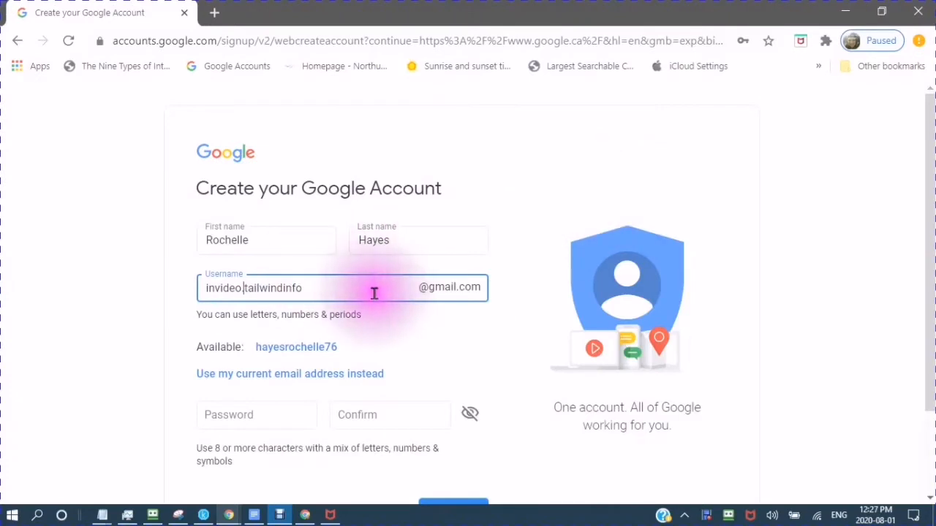
pyautogui.scroll(-3)
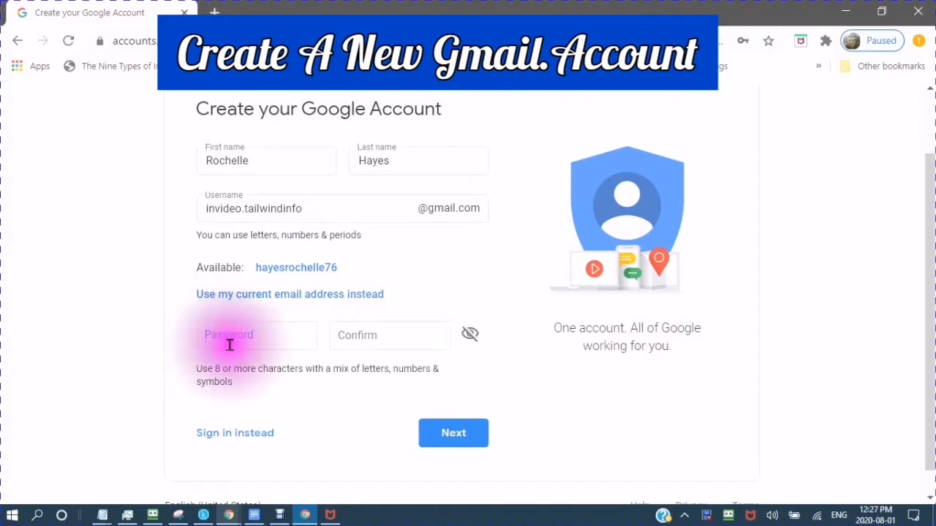
pyautogui.click(256, 335)
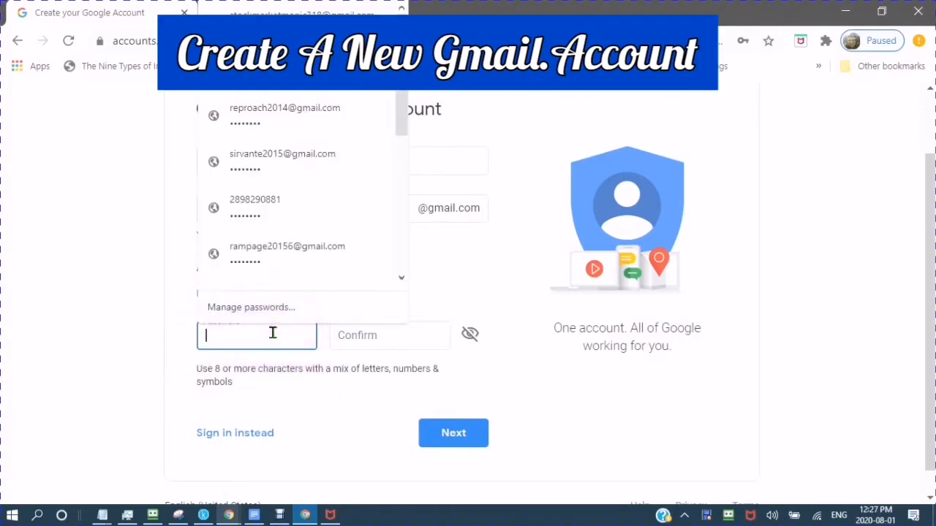
pyautogui.click(453, 433)
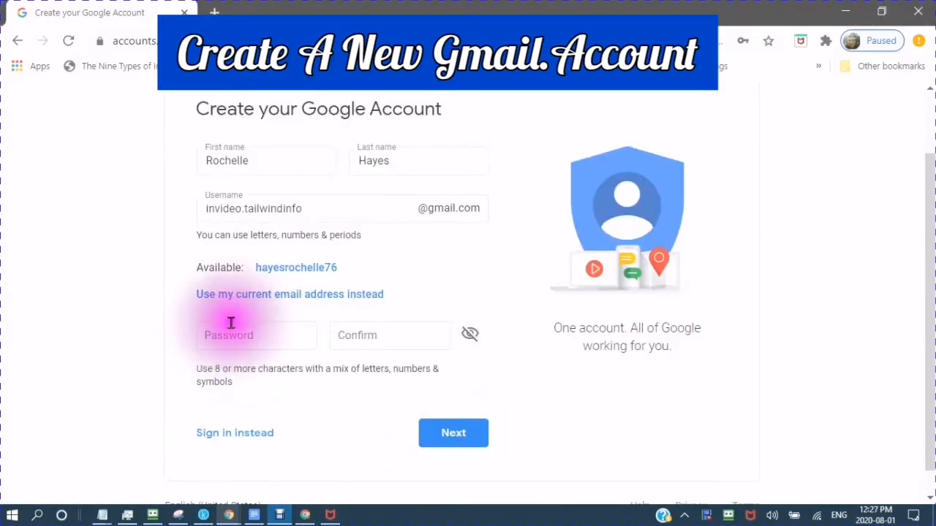
pyautogui.moveTo(228, 335)
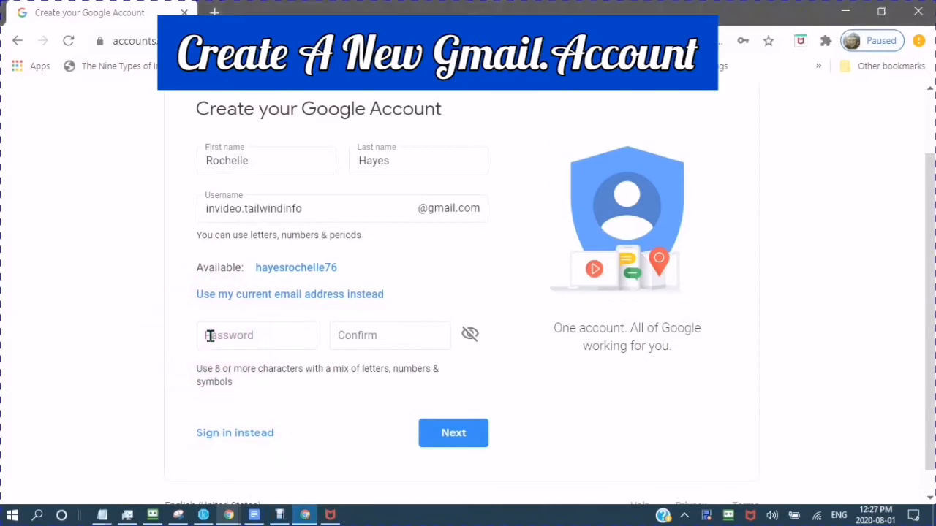
pyautogui.click(257, 335)
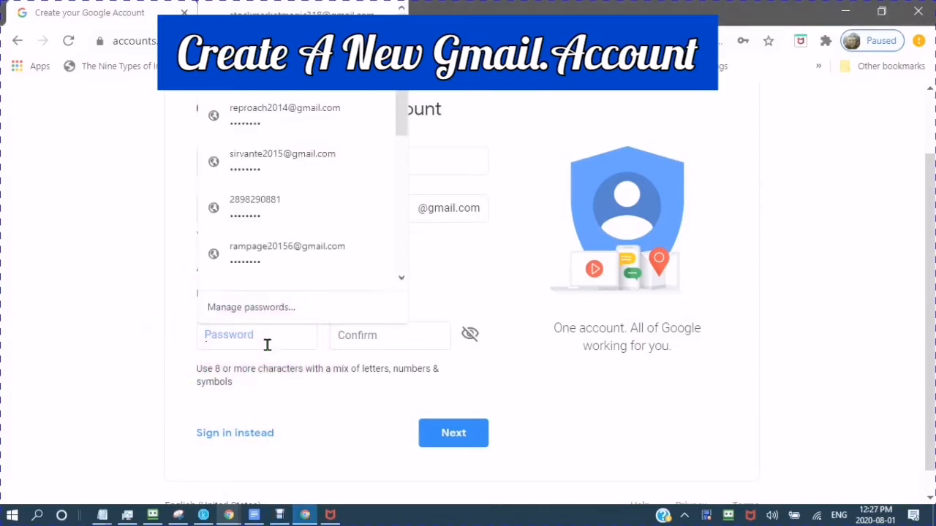
pyautogui.click(453, 433)
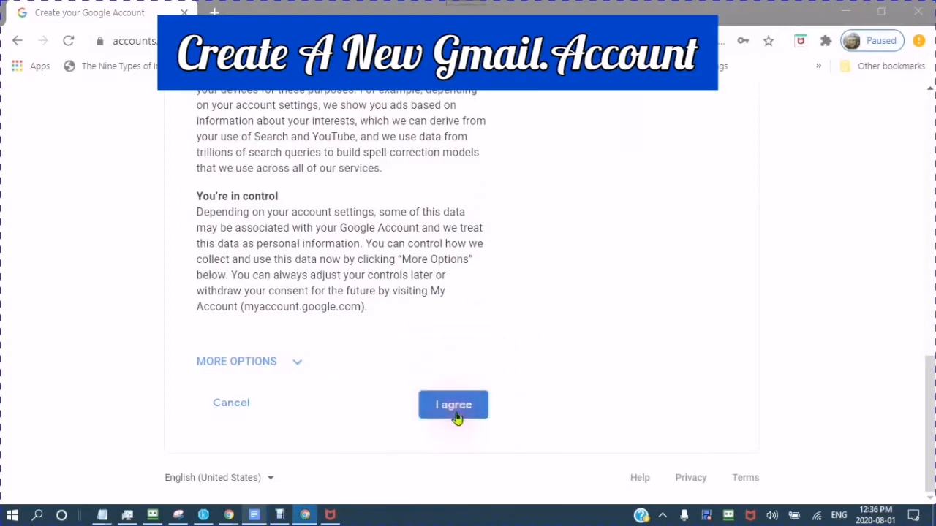
# - Accept Google's terms, follow the blog's Tailwind link and choose Signup with Pinterest
pyautogui.click(454, 404)
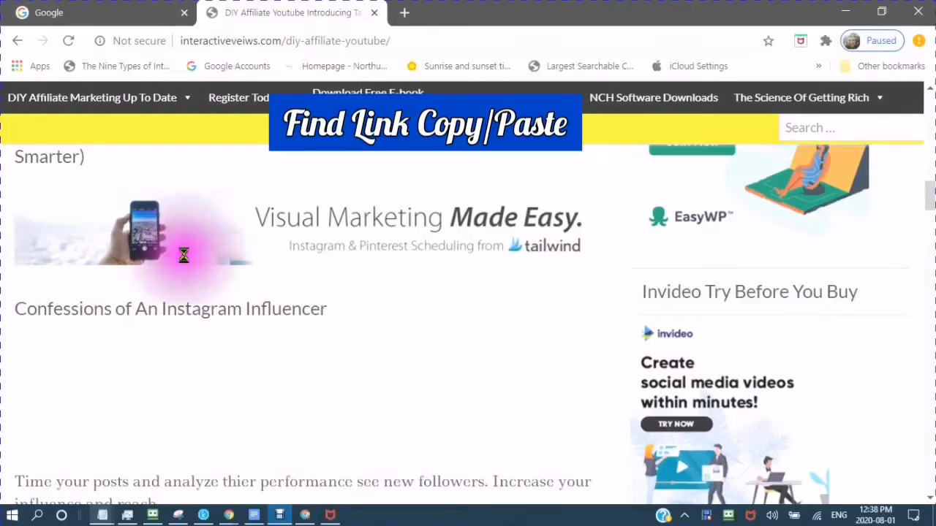
pyautogui.moveTo(401, 41)
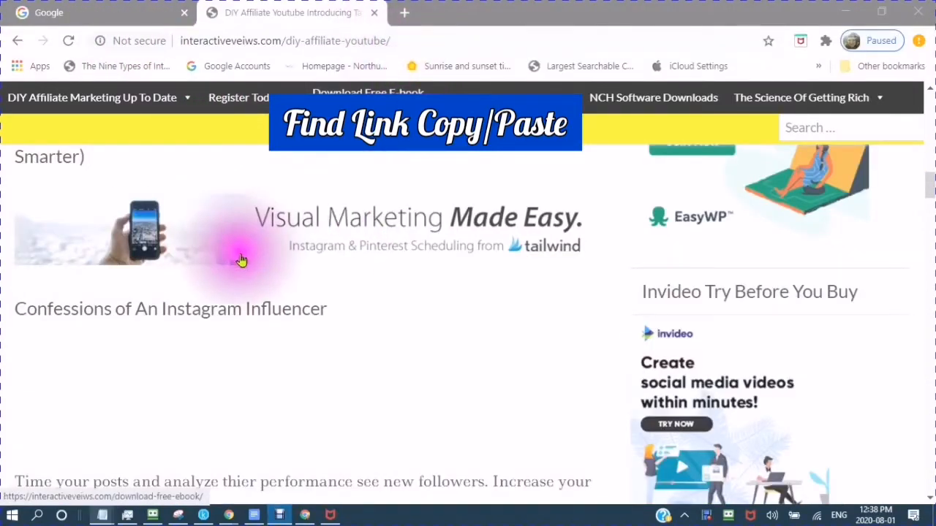
pyautogui.scroll(3)
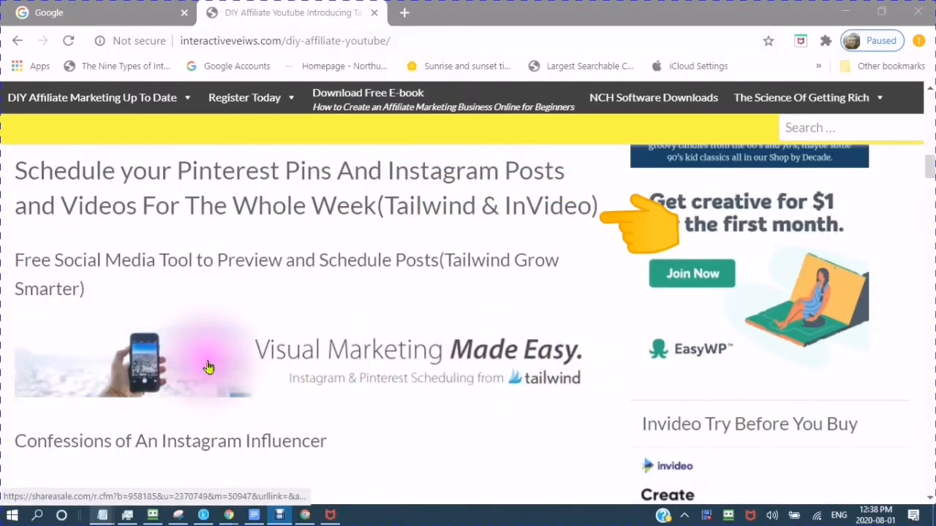
pyautogui.click(207, 365)
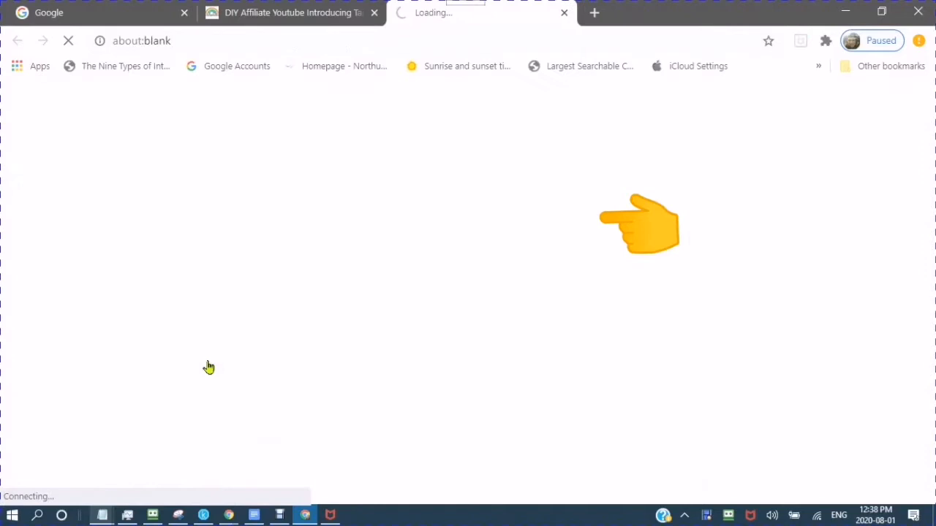
pyautogui.moveTo(228, 342)
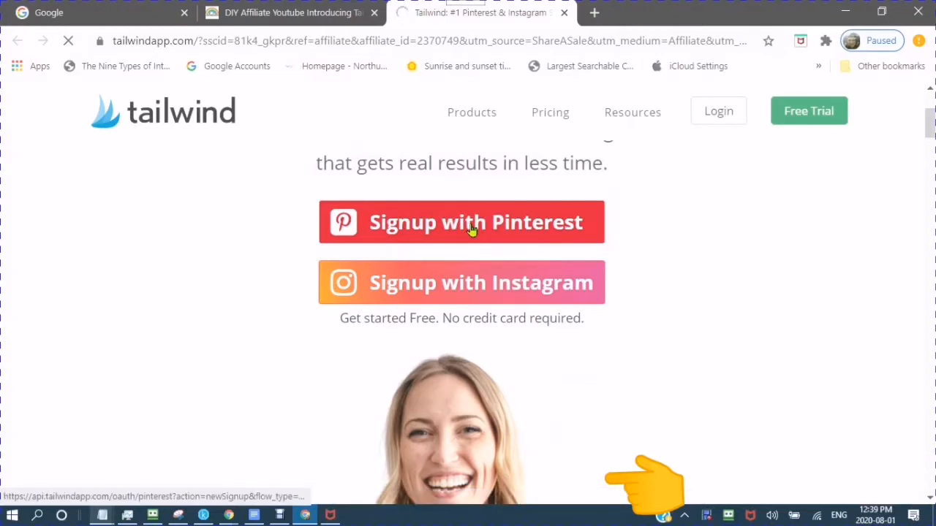
pyautogui.click(462, 222)
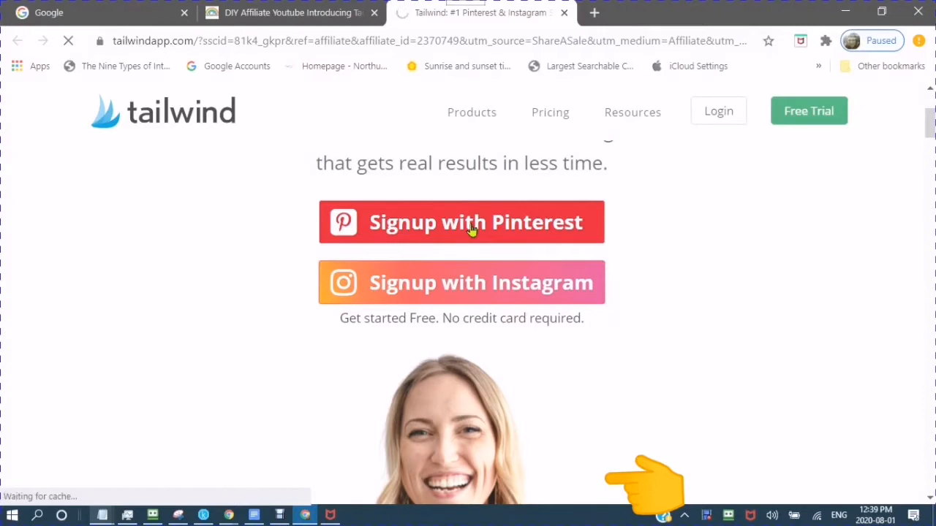
# - Choose Sign up for a new Pinterest account and give Tailwind access on the Authorize app page
pyautogui.click(462, 223)
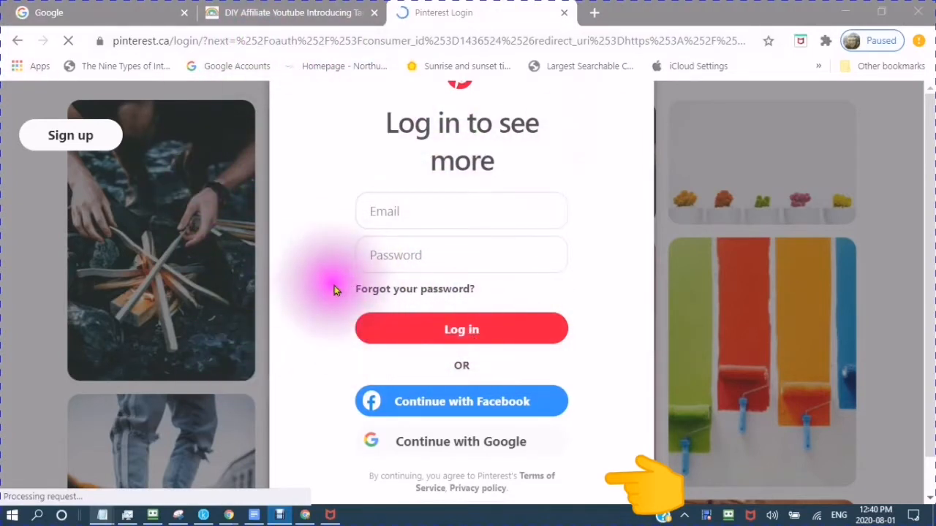
pyautogui.scroll(-3)
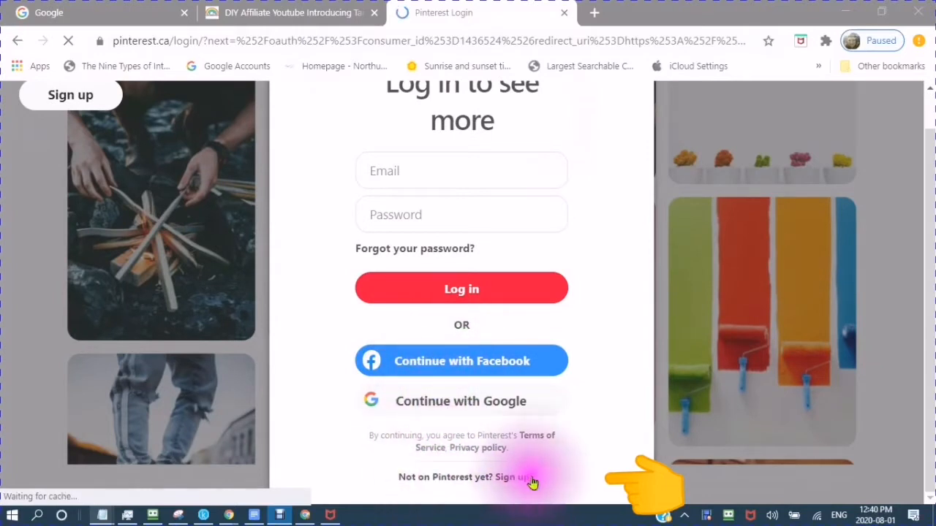
pyautogui.click(460, 401)
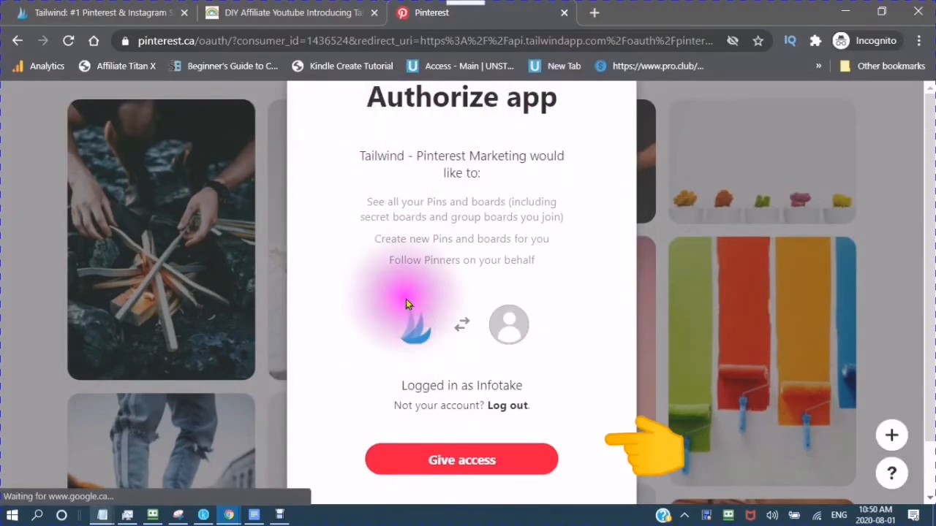
pyautogui.moveTo(462, 465)
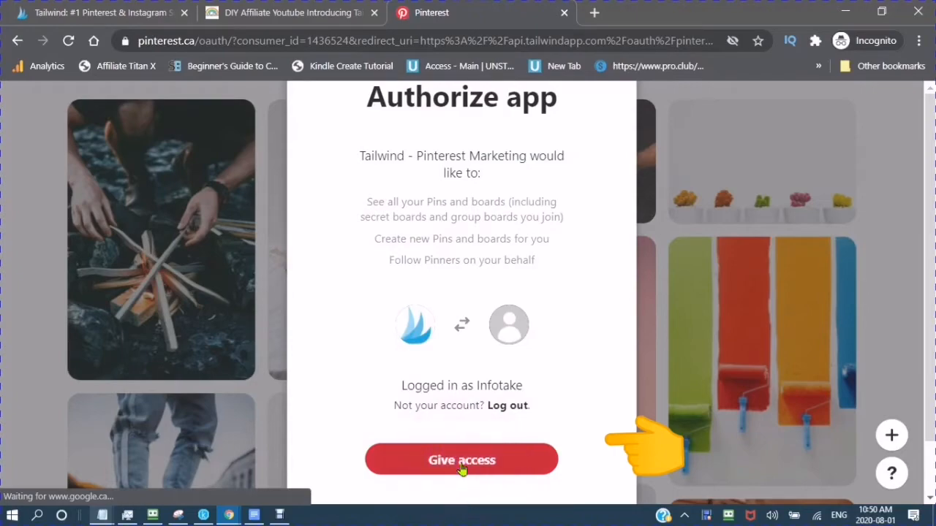
pyautogui.click(462, 459)
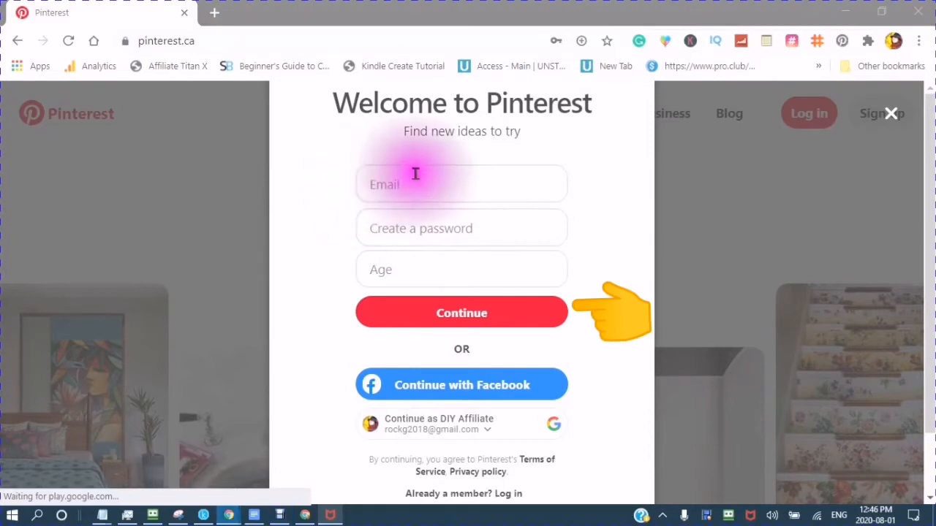
# - Enter the email, continue past the #invideo welcome and keep English and Canada
pyautogui.click(439, 424)
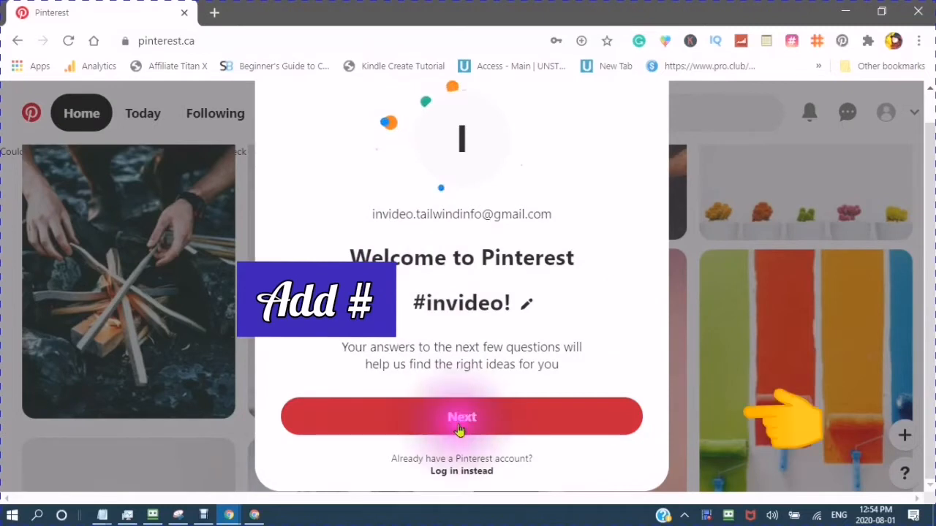
pyautogui.click(462, 416)
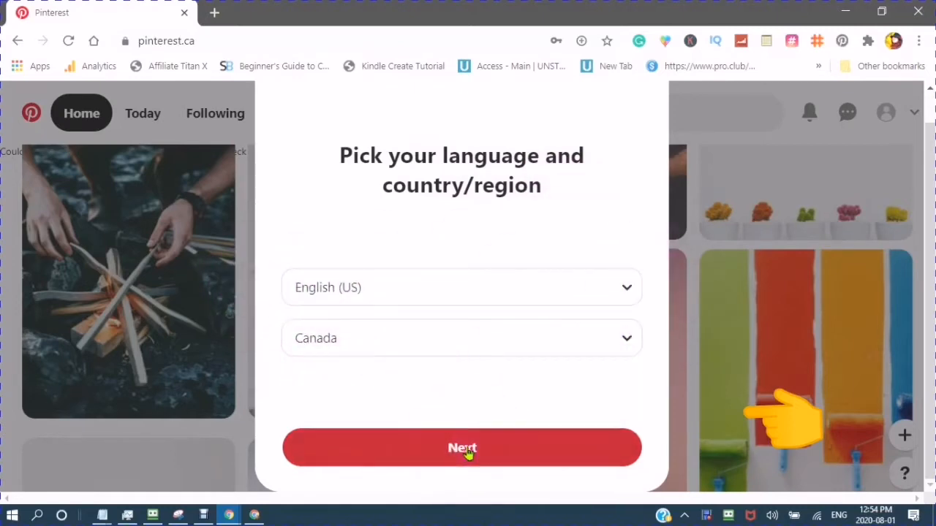
pyautogui.click(462, 448)
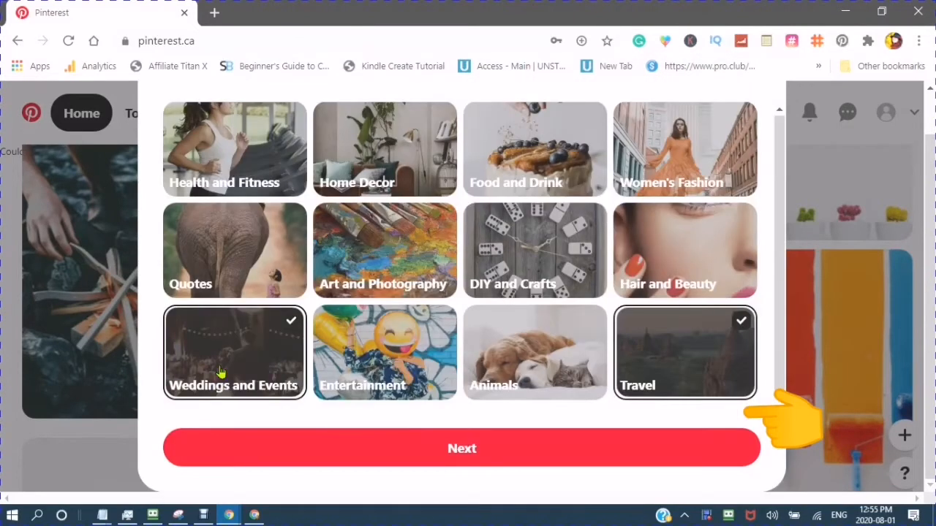
pyautogui.click(462, 447)
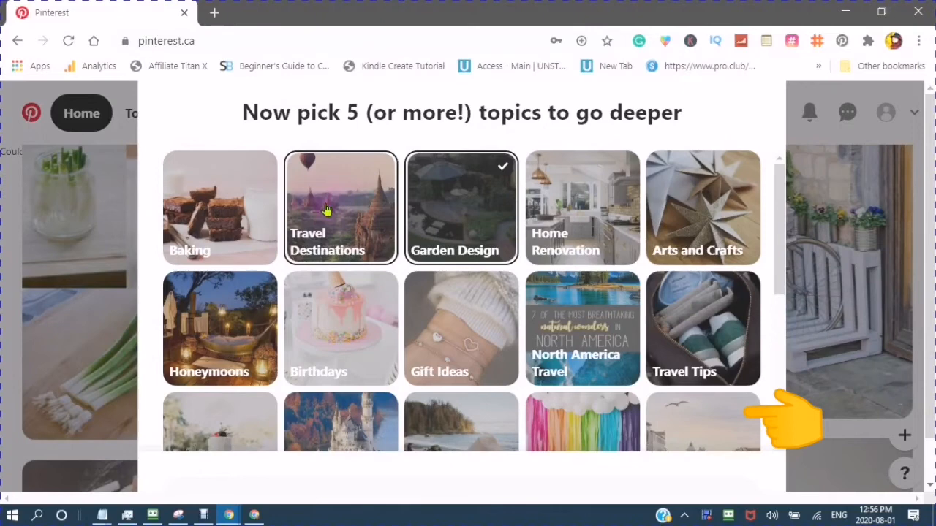
# - Pick Weddings and Events and Travel Destinations as interests, finish topics and the pins intro
pyautogui.click(339, 207)
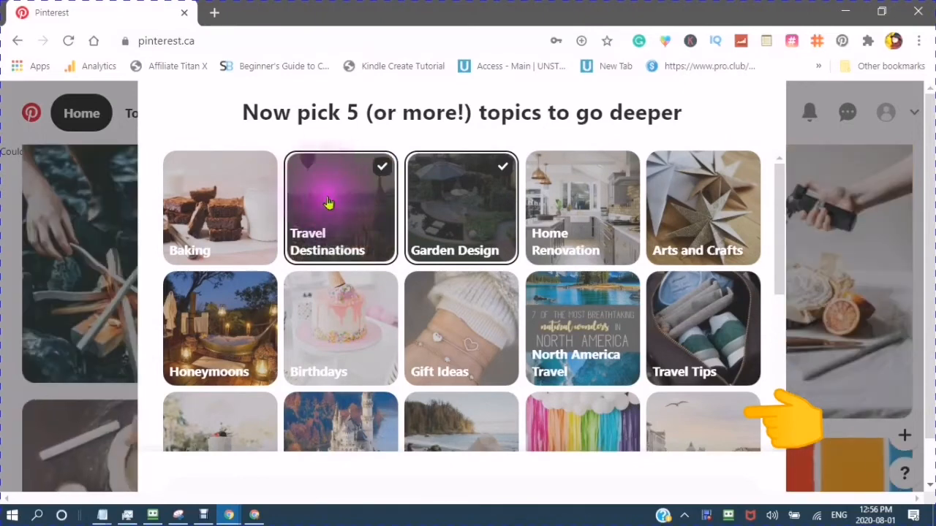
pyautogui.scroll(-3)
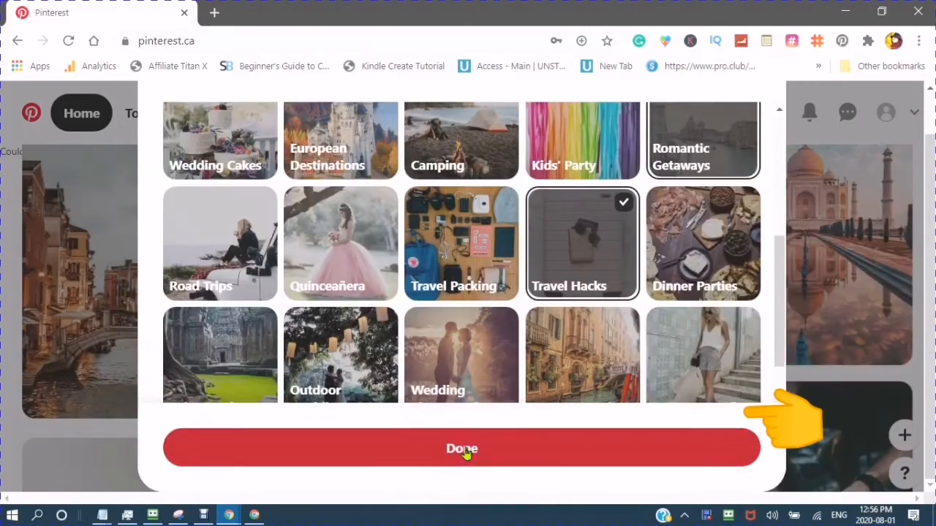
pyautogui.click(462, 447)
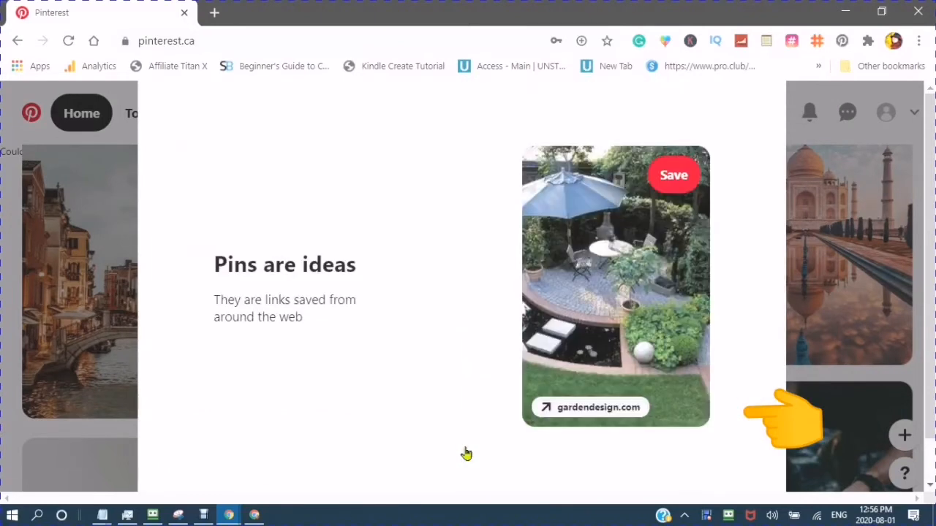
pyautogui.click(369, 374)
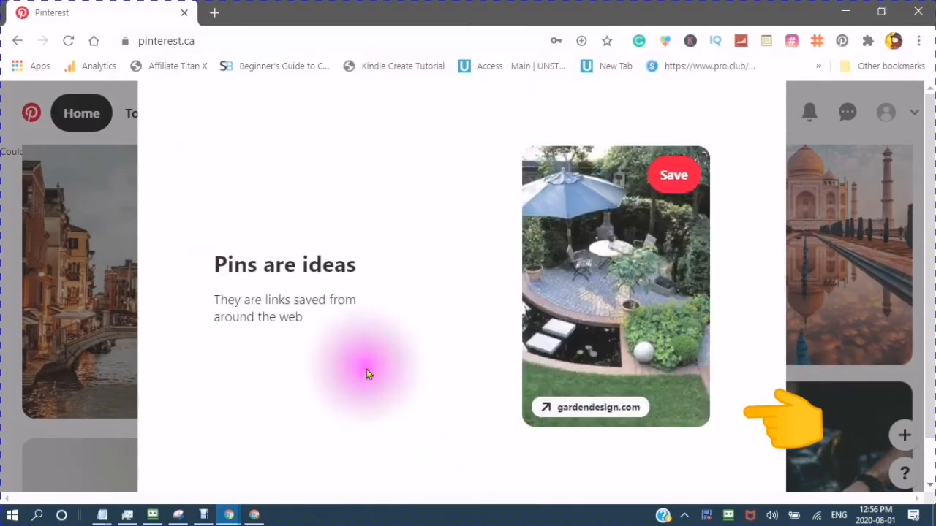
pyautogui.moveTo(372, 291)
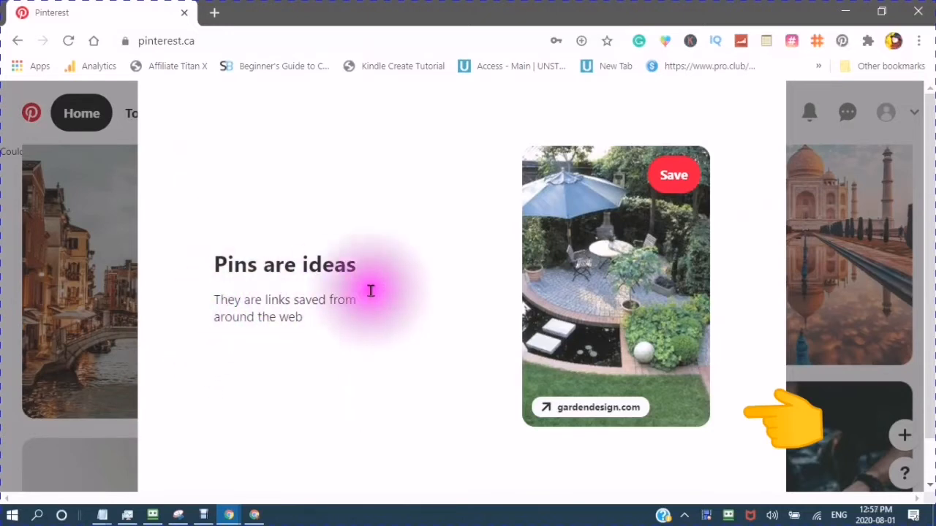
pyautogui.moveTo(377, 377)
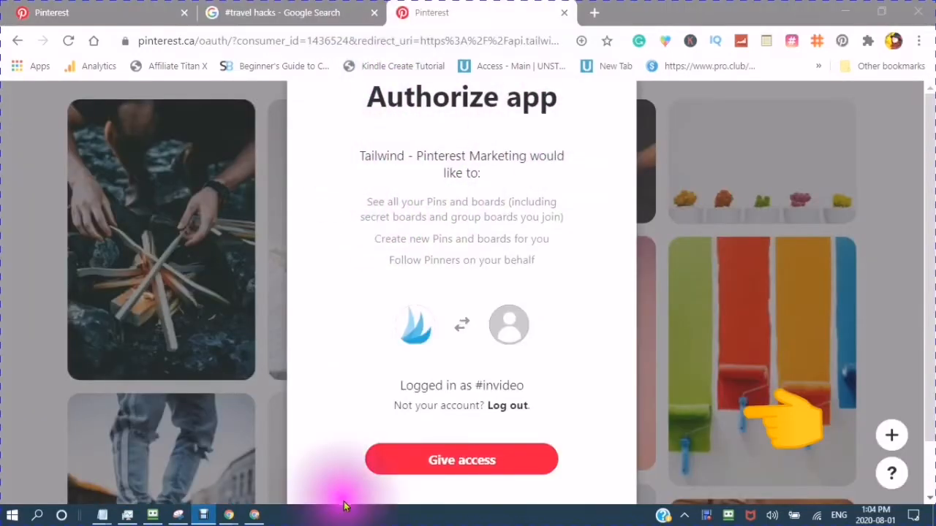
pyautogui.moveTo(462, 459)
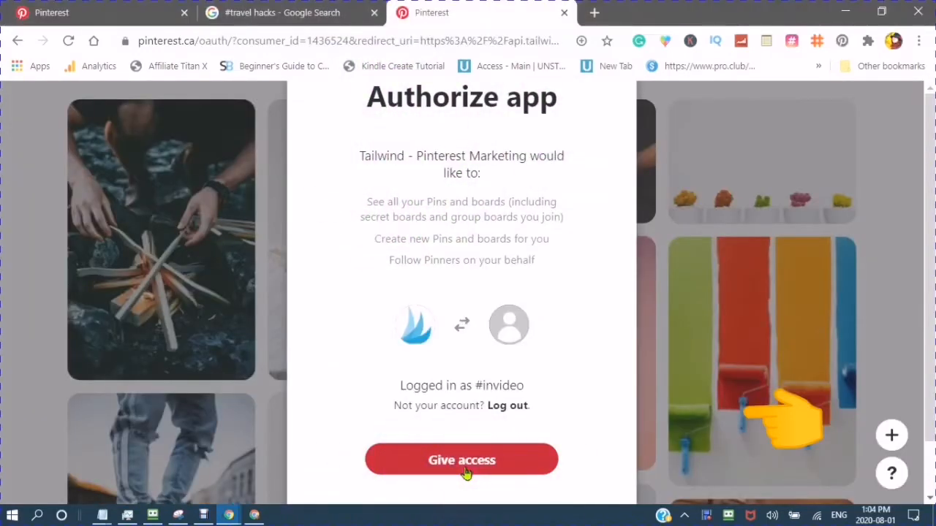
# - Give Tailwind access, then enter first name Rose and a password and continue
pyautogui.click(462, 459)
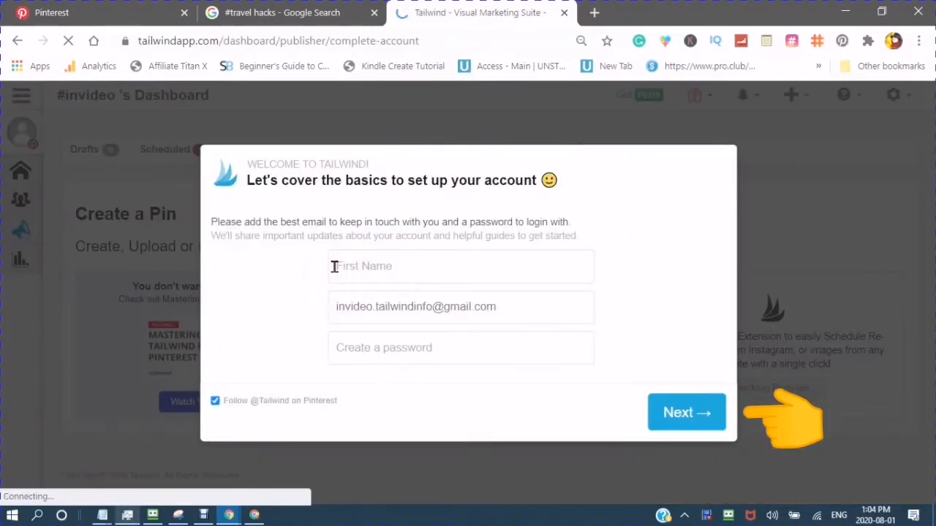
pyautogui.write('Rose')
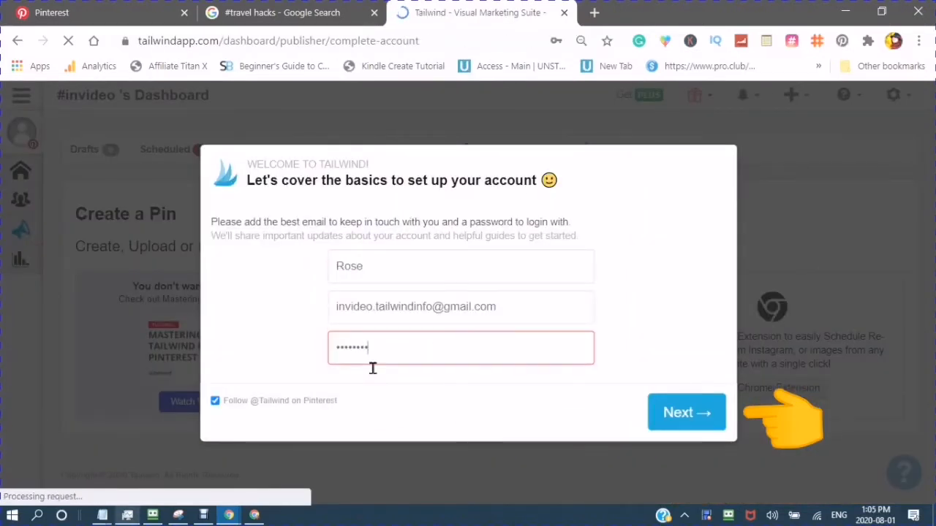
pyautogui.click(686, 413)
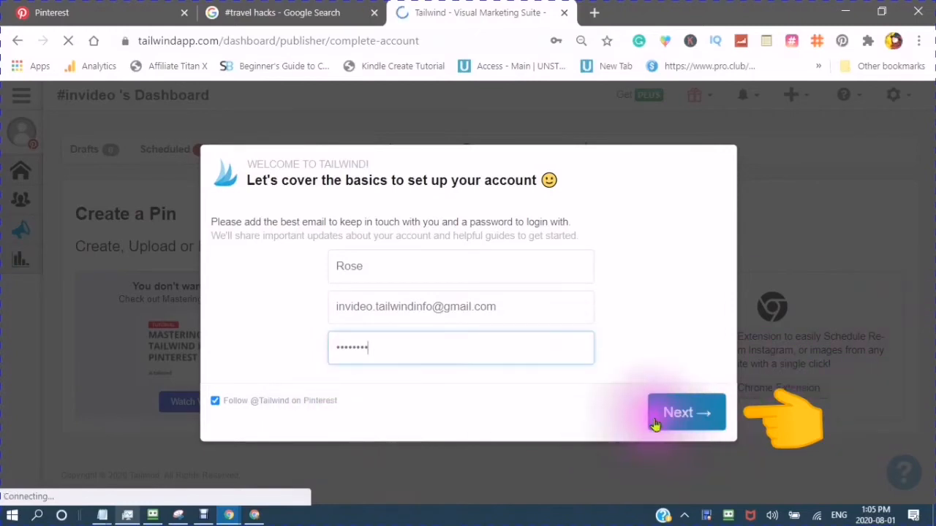
pyautogui.click(686, 412)
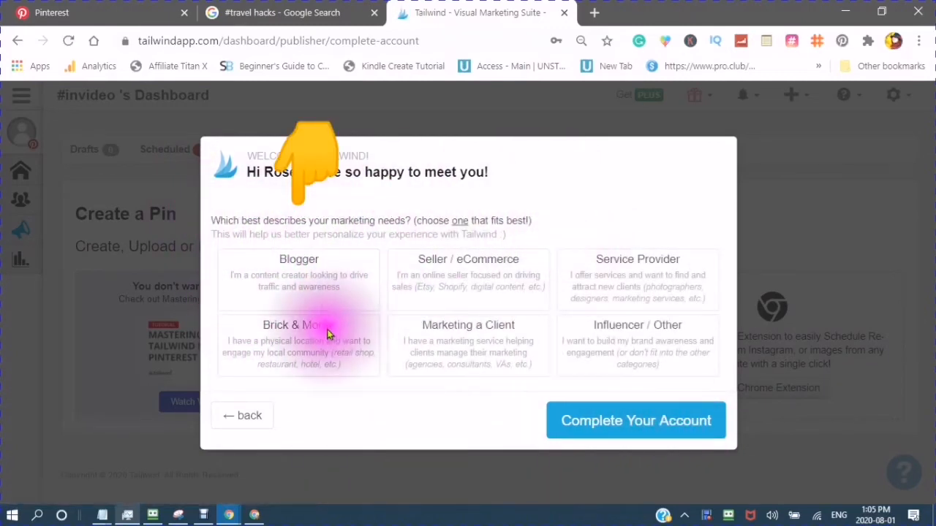
# - Describe the account as a Blogger and complete the Tailwind account setup
pyautogui.click(637, 280)
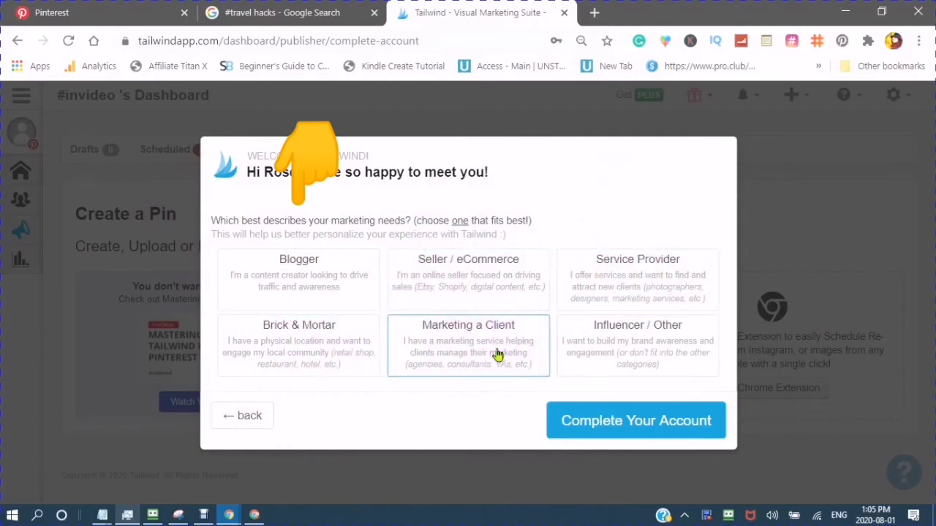
pyautogui.click(298, 281)
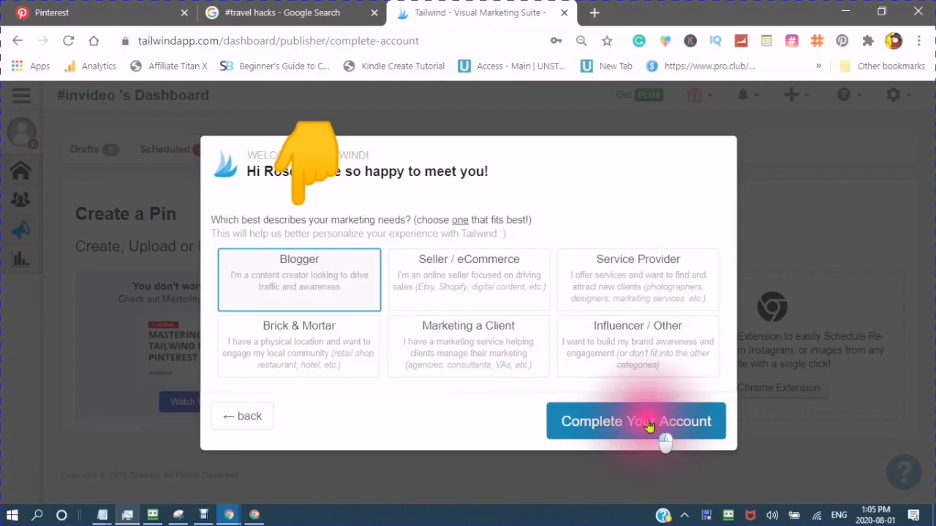
pyautogui.click(634, 421)
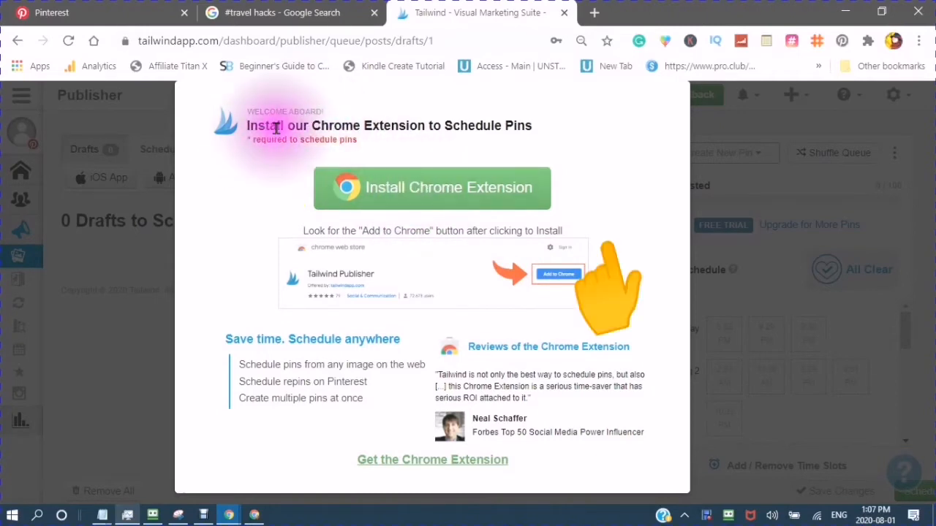
pyautogui.moveTo(447, 187)
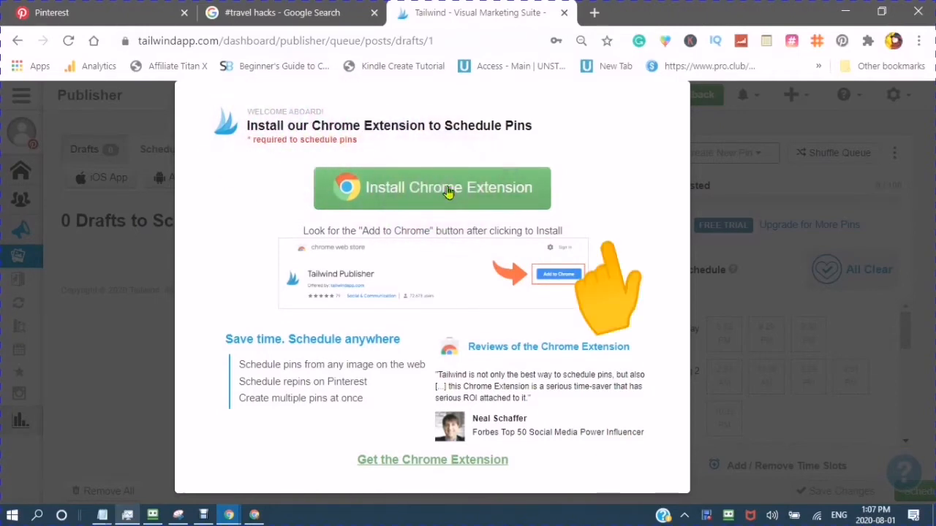
# - Add the Tailwind Publisher extension to Chrome from the web store and dismiss the notice
pyautogui.click(433, 187)
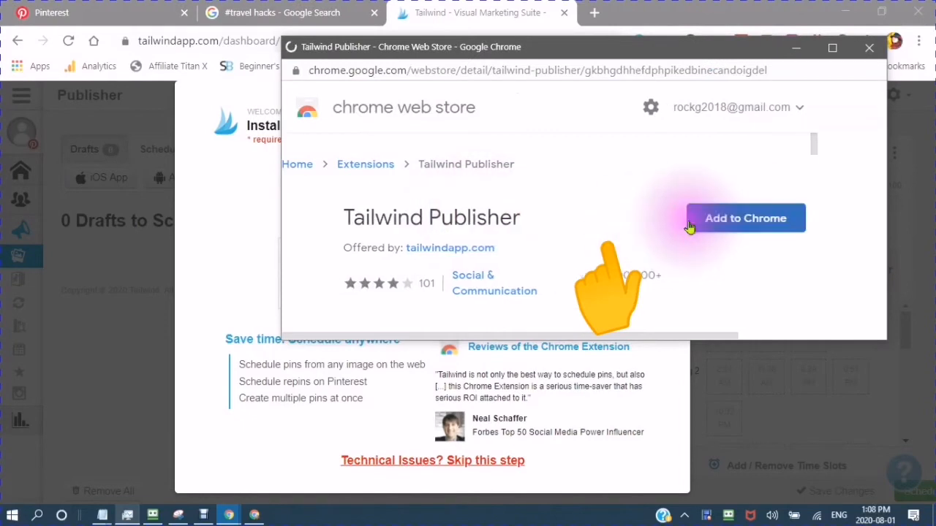
pyautogui.click(745, 218)
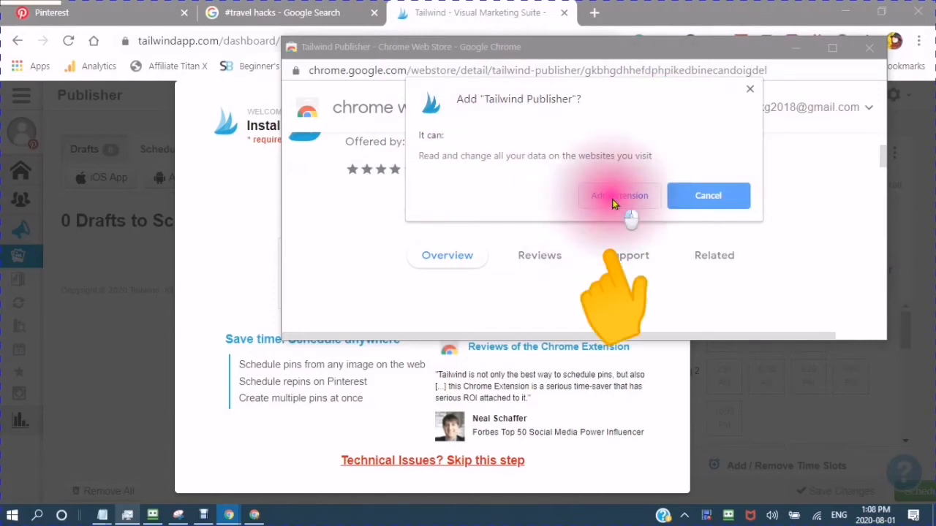
pyautogui.click(620, 196)
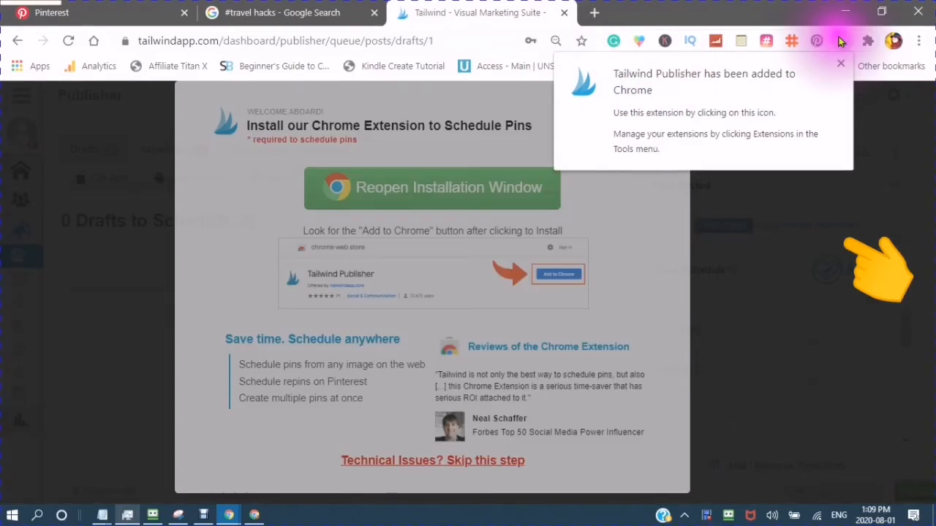
pyautogui.click(867, 40)
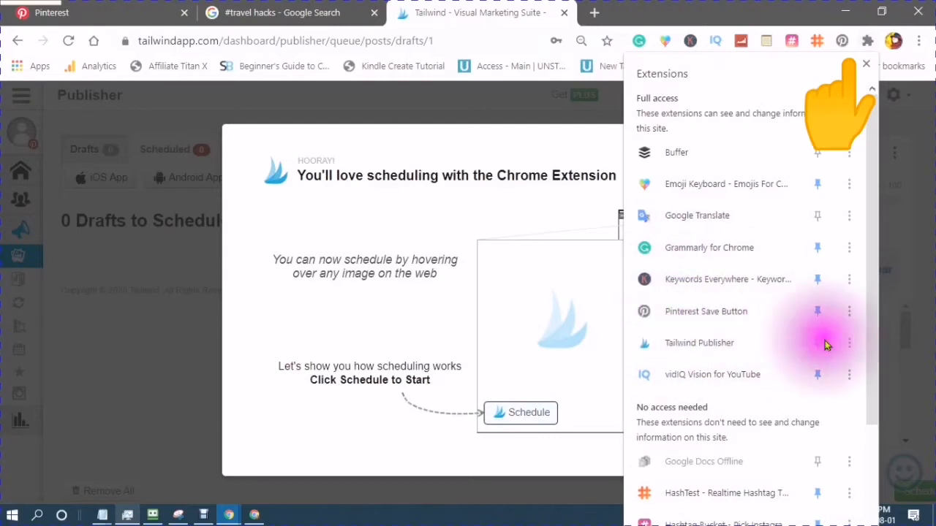
pyautogui.moveTo(731, 374)
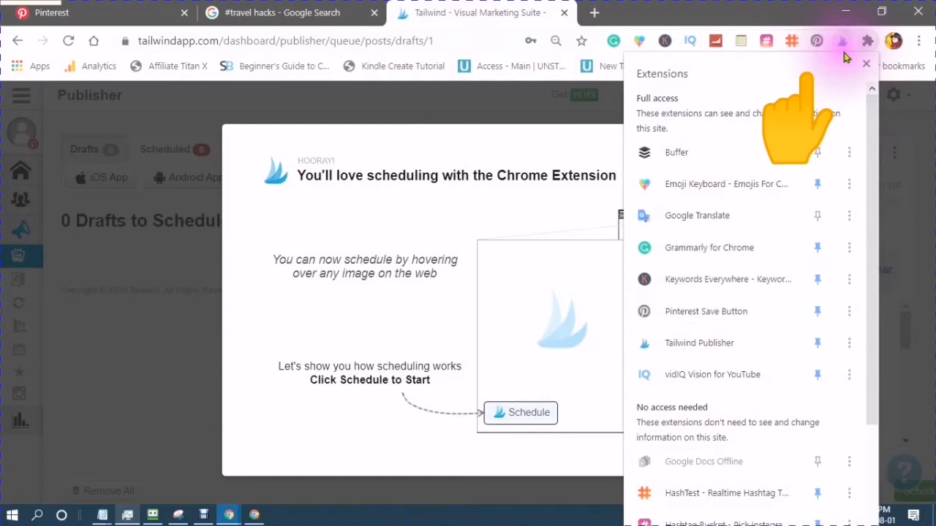
pyautogui.moveTo(860, 26)
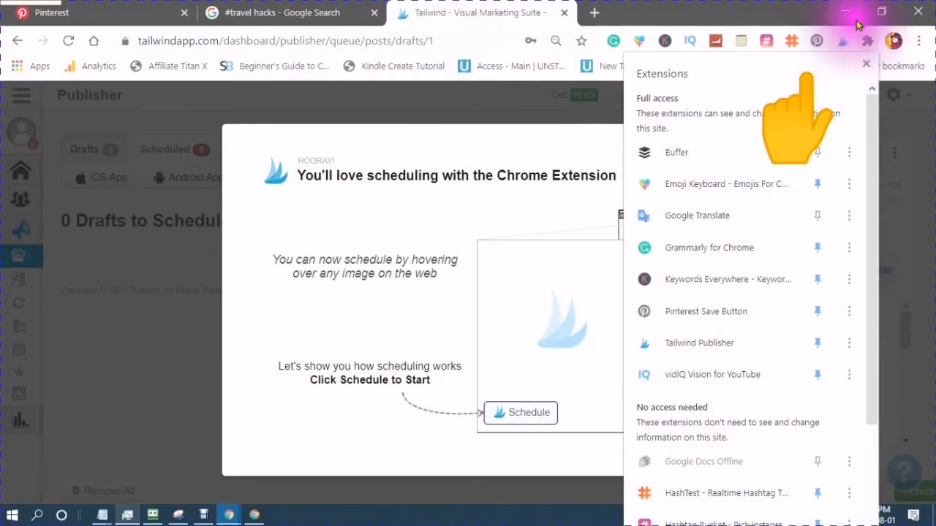
# - Close the extensions list and start the Schedule walkthrough from the welcome dialog
pyautogui.click(865, 64)
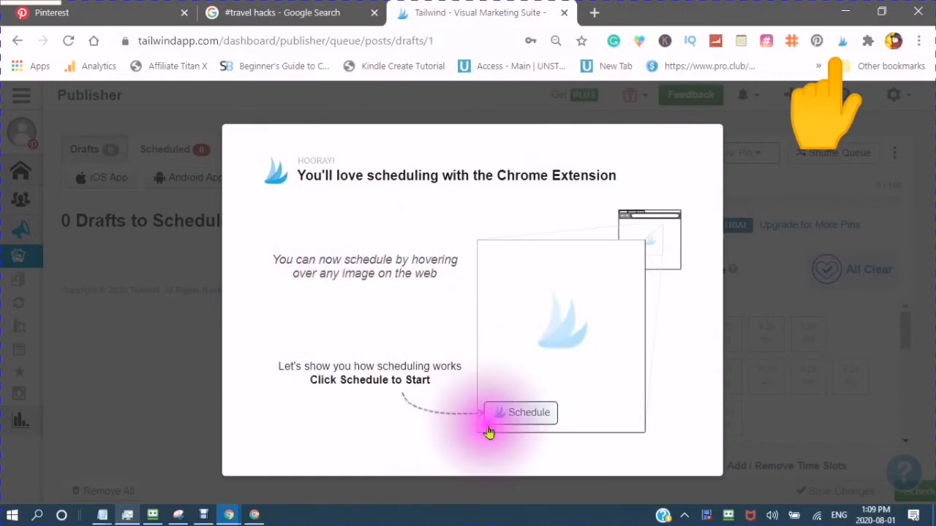
pyautogui.click(520, 412)
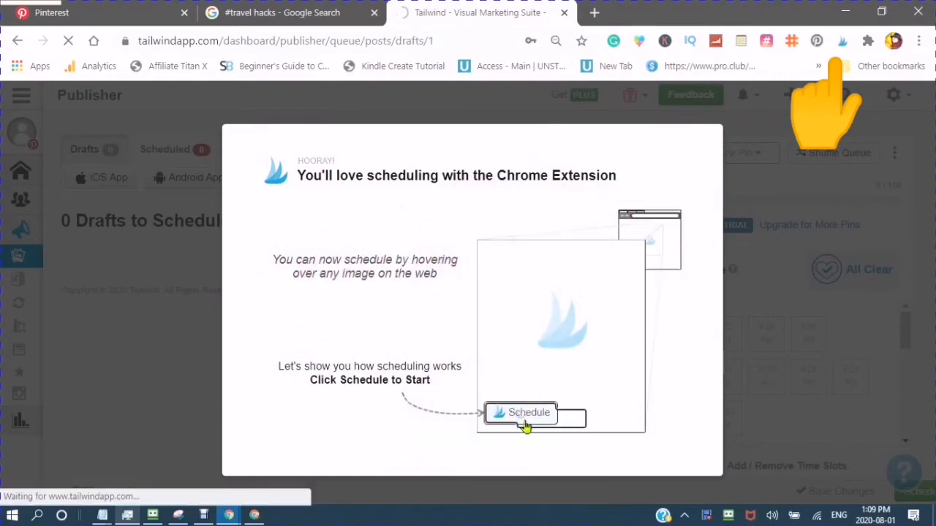
pyautogui.click(530, 413)
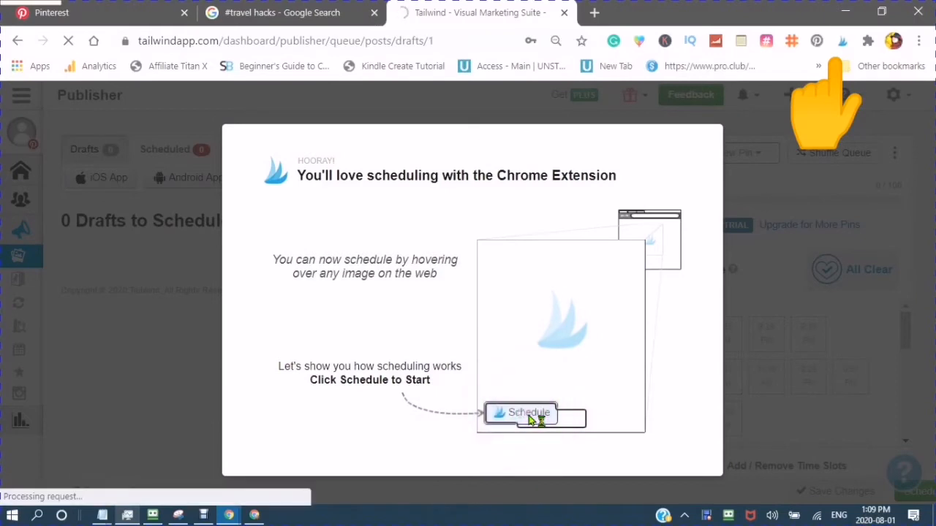
pyautogui.click(529, 412)
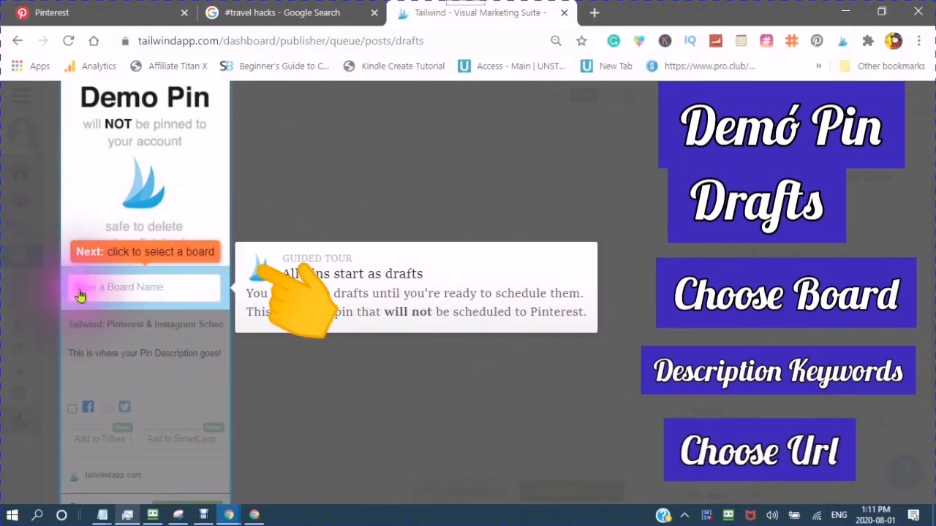
# - Pick a board for the demo pin and add a # hashtag to its description
pyautogui.click(143, 287)
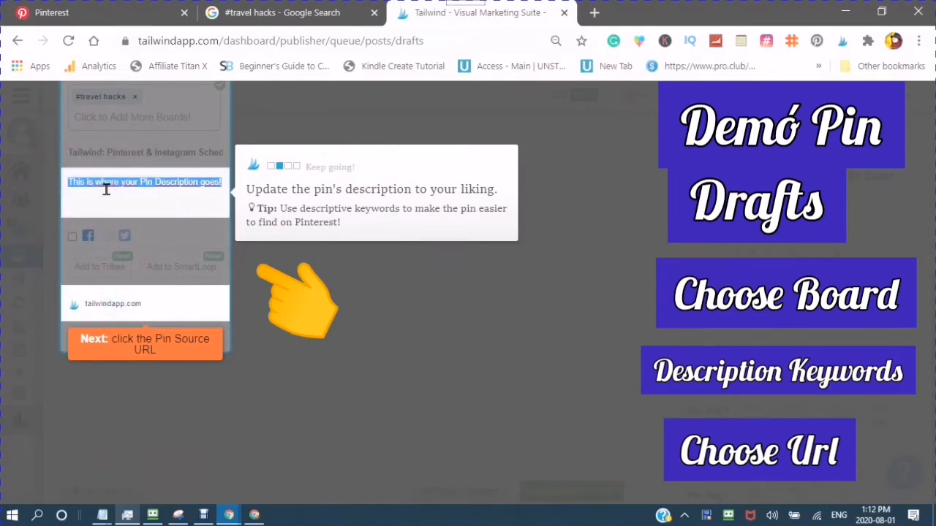
pyautogui.write('#tailwind invideo')
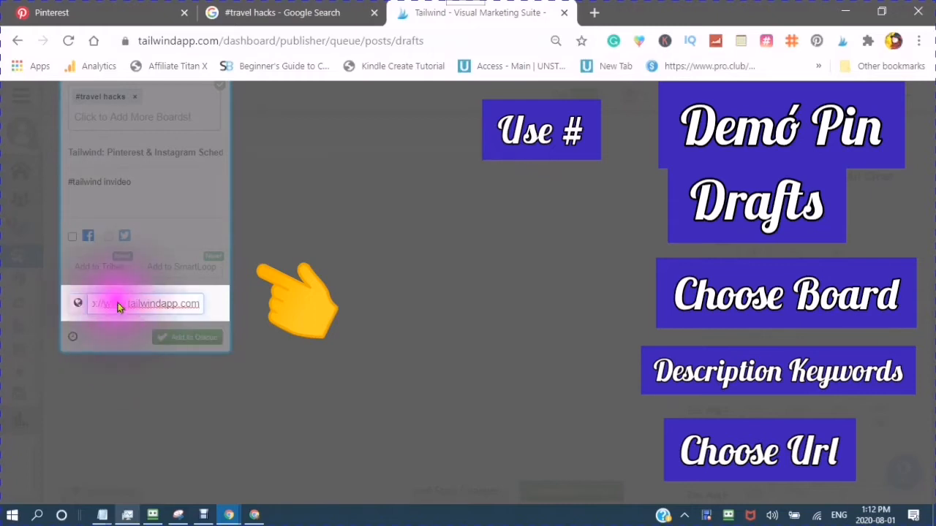
pyautogui.click(143, 303)
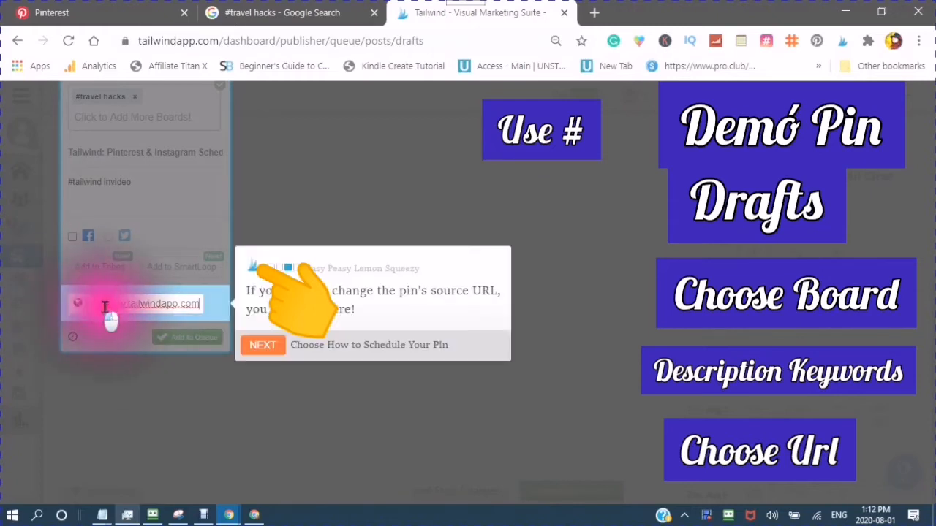
pyautogui.click(114, 303)
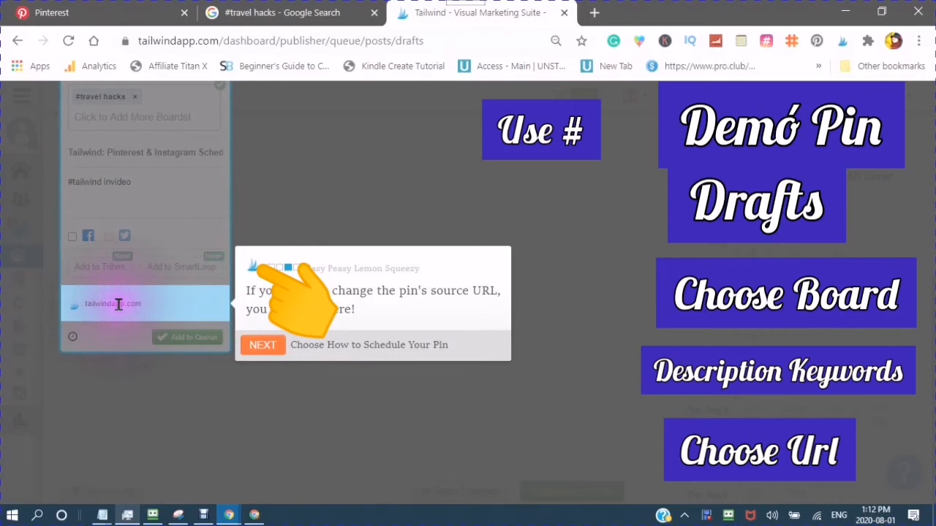
pyautogui.click(143, 302)
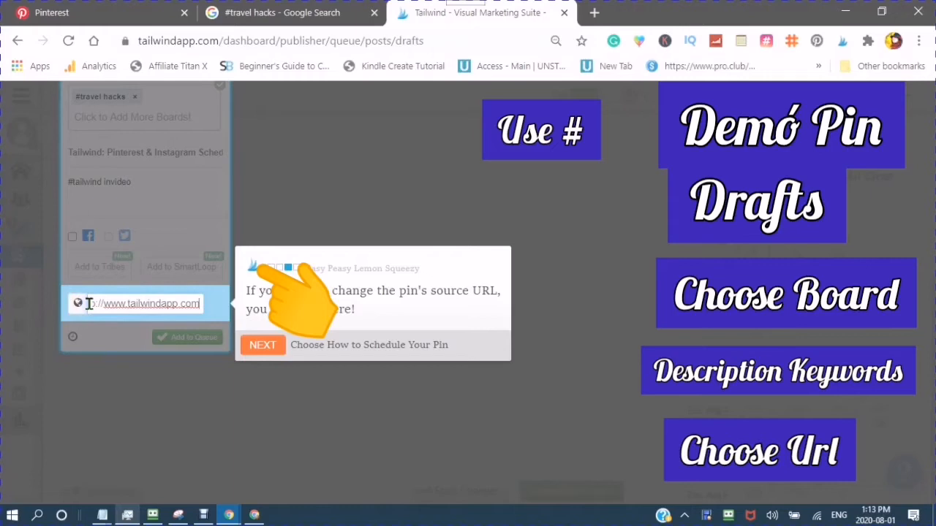
pyautogui.scroll(3)
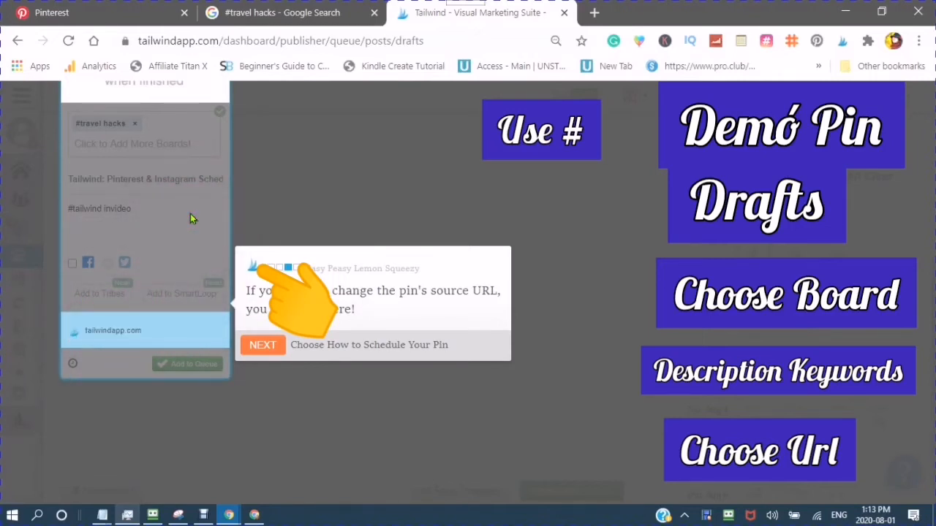
# - Select the packing list and toiletry bag travel pins in the overlay and send them with Go Schedule!
pyautogui.click(263, 345)
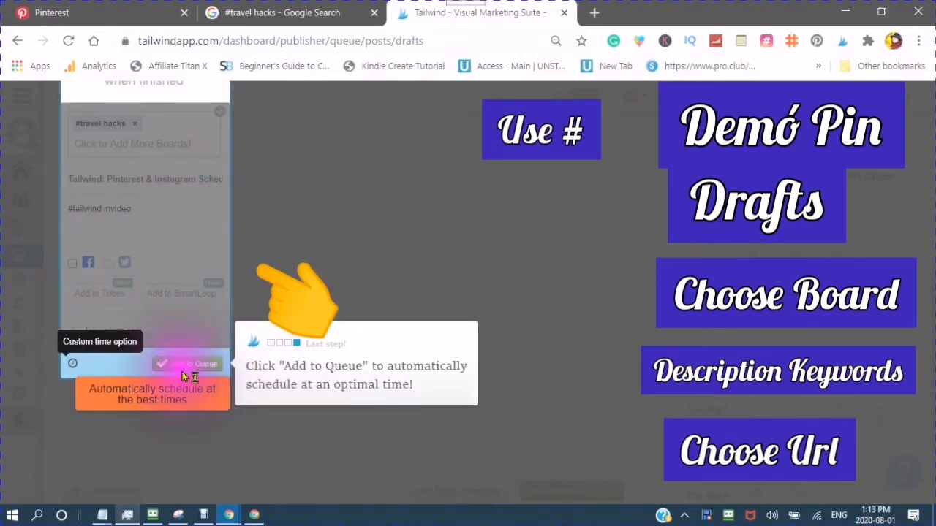
pyautogui.moveTo(187, 363)
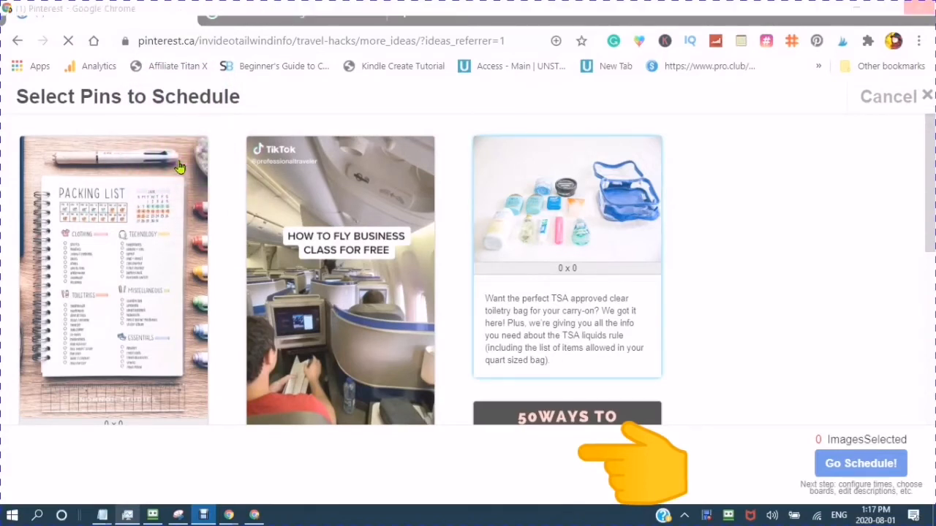
pyautogui.click(111, 278)
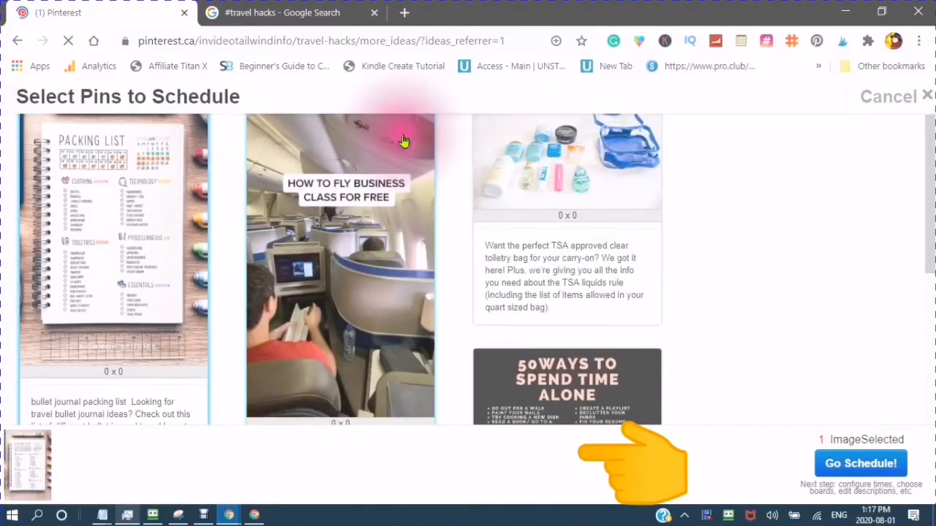
pyautogui.click(567, 158)
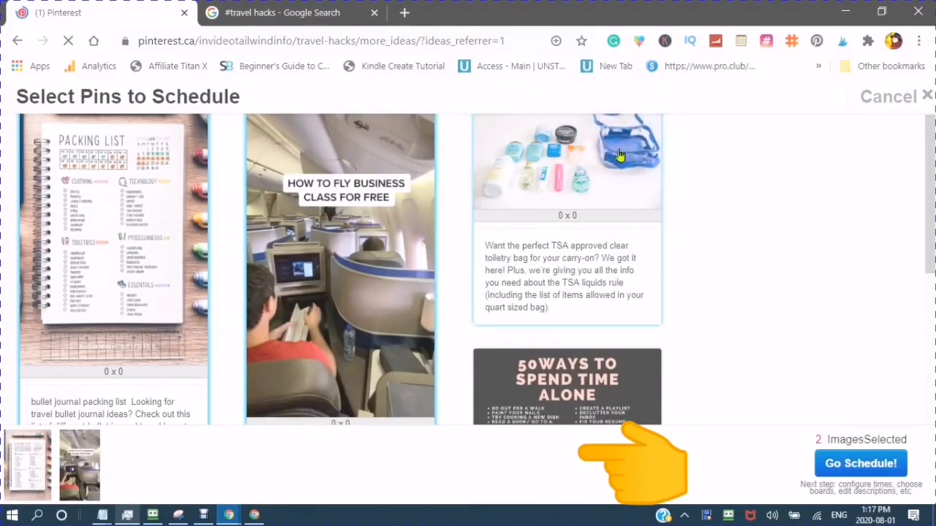
pyautogui.click(568, 164)
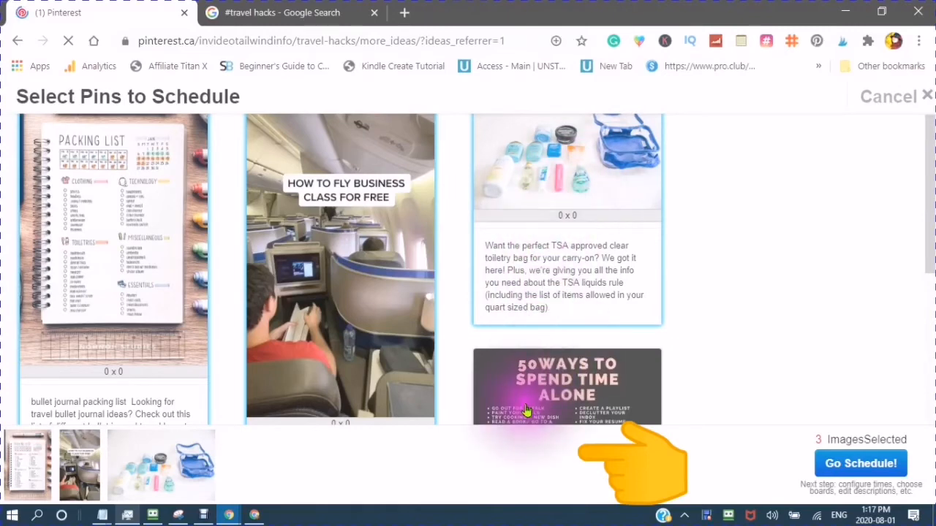
pyautogui.scroll(-3)
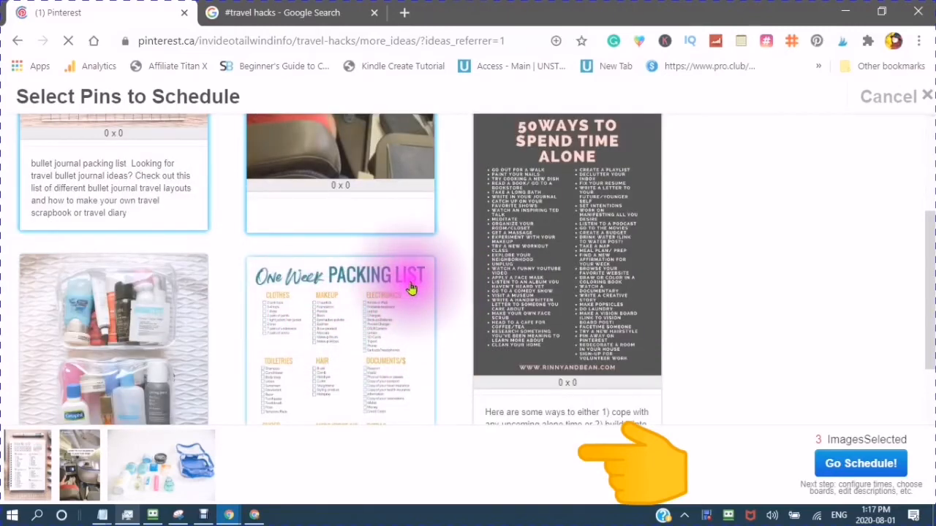
pyautogui.click(860, 464)
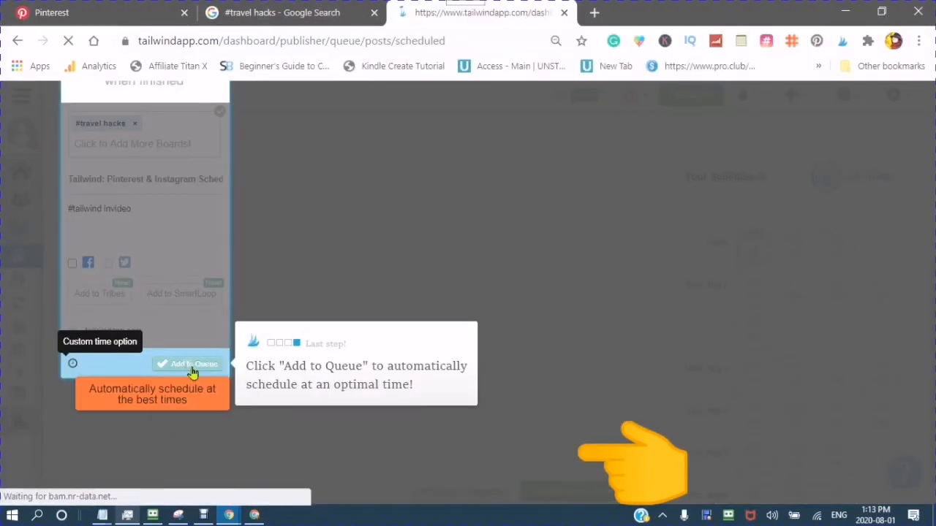
# - Dismiss the Add to Queue tip and view the publisher's empty Scheduled tab
pyautogui.click(187, 364)
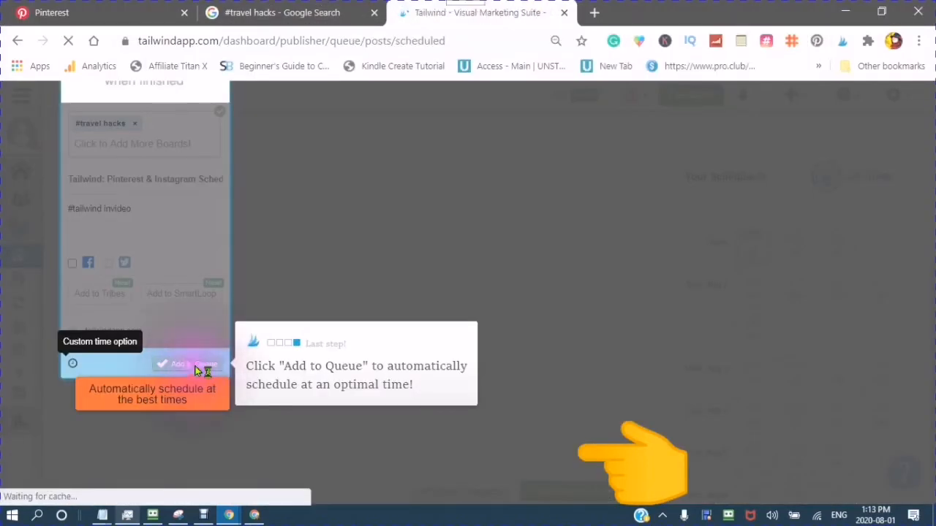
pyautogui.click(179, 365)
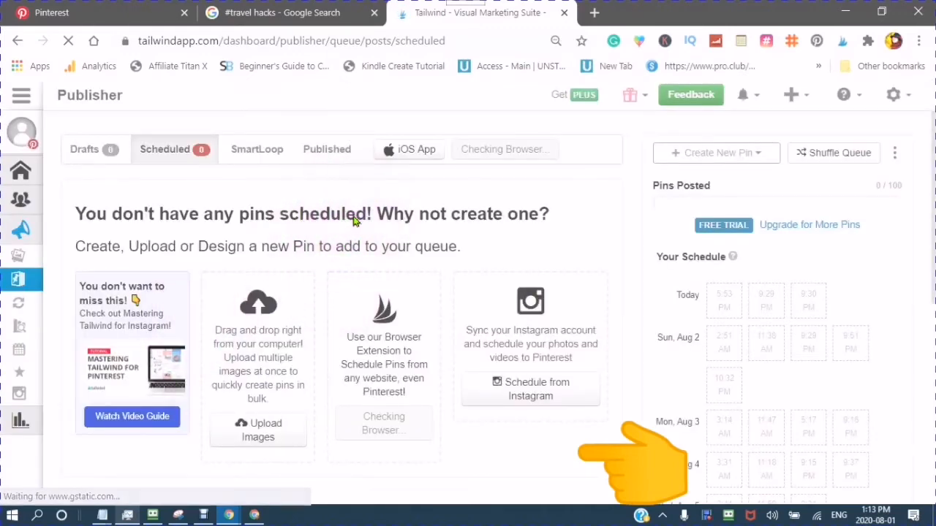
pyautogui.scroll(-3)
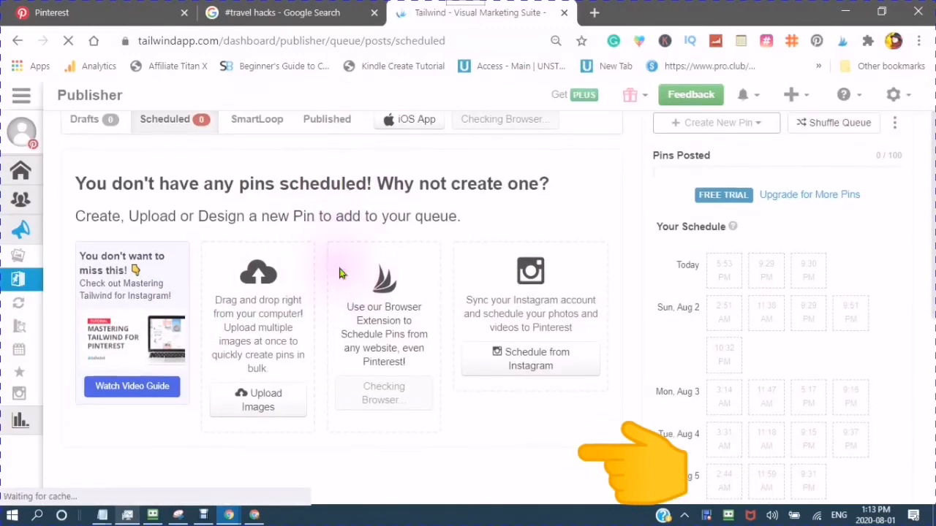
pyautogui.scroll(-3)
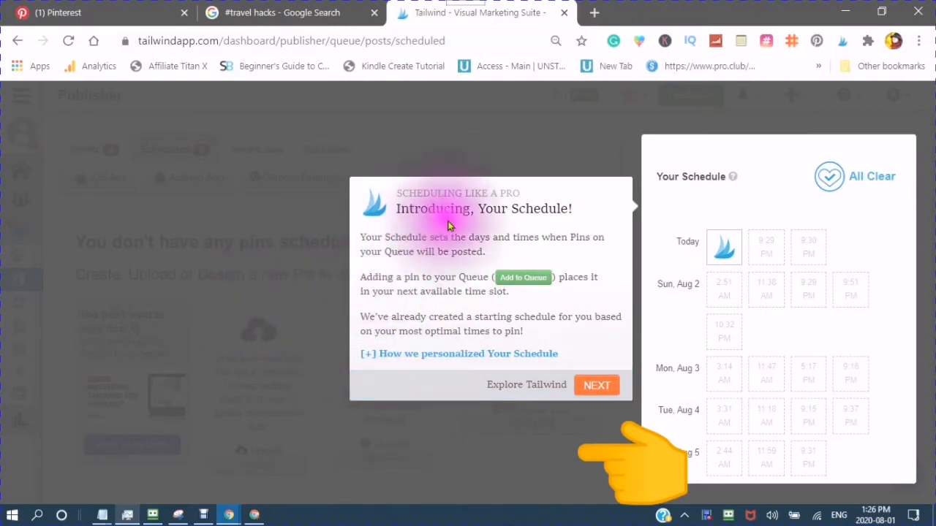
pyautogui.moveTo(334, 298)
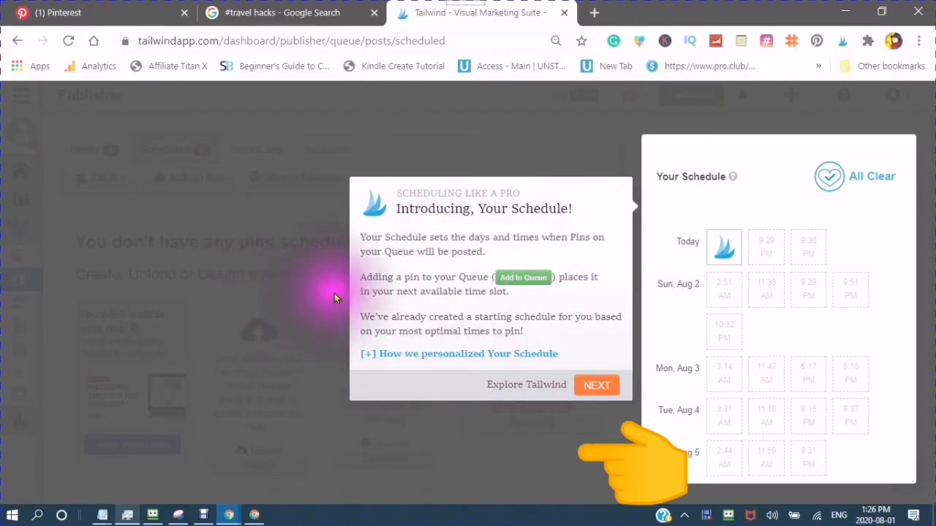
pyautogui.moveTo(377, 309)
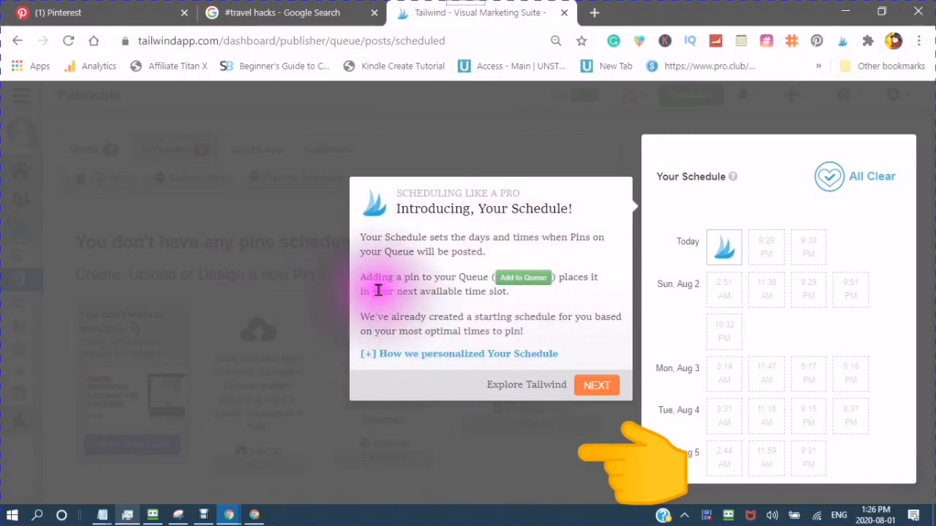
pyautogui.moveTo(766, 250)
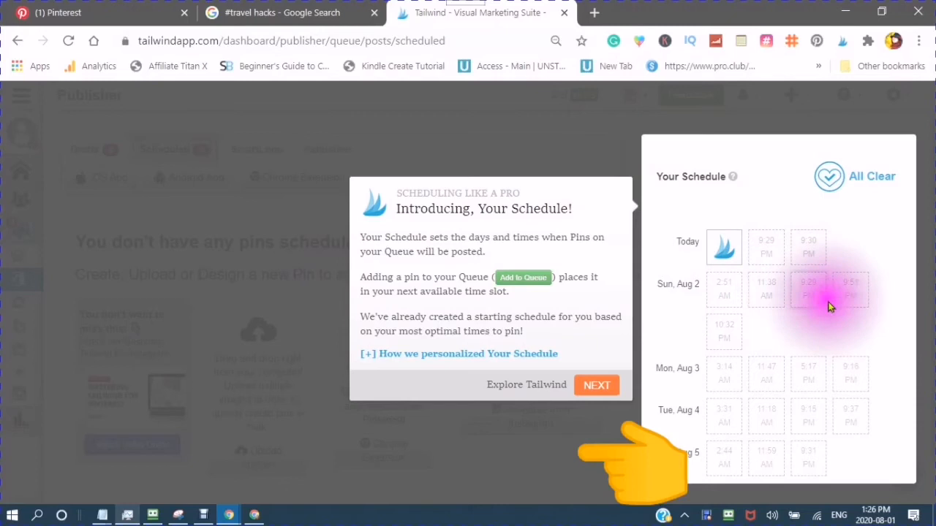
pyautogui.moveTo(372, 325)
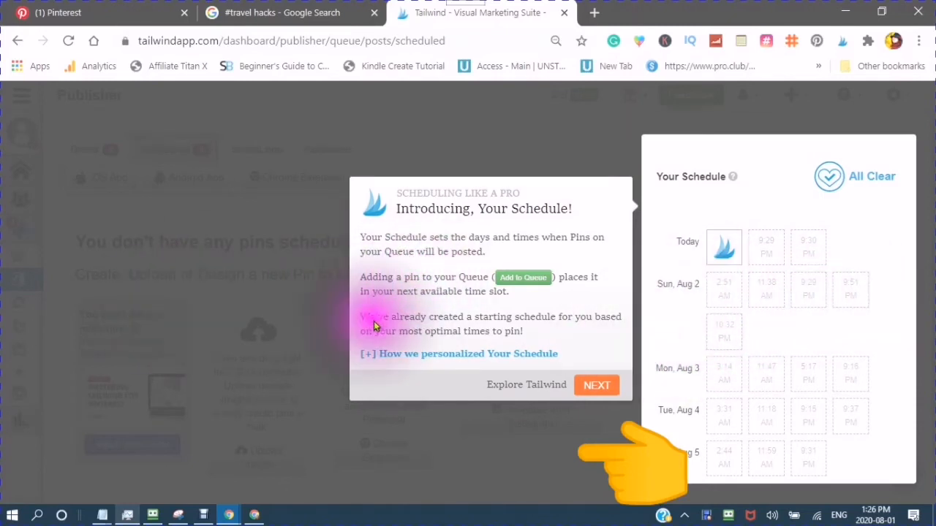
pyautogui.moveTo(348, 329)
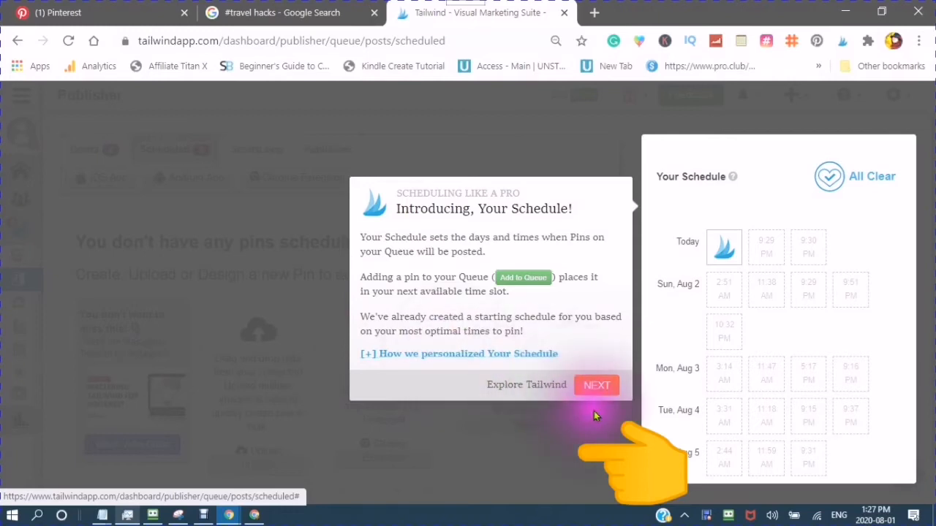
# - Advance past the schedule intro and start the Mastering Tailwind video guide
pyautogui.click(596, 386)
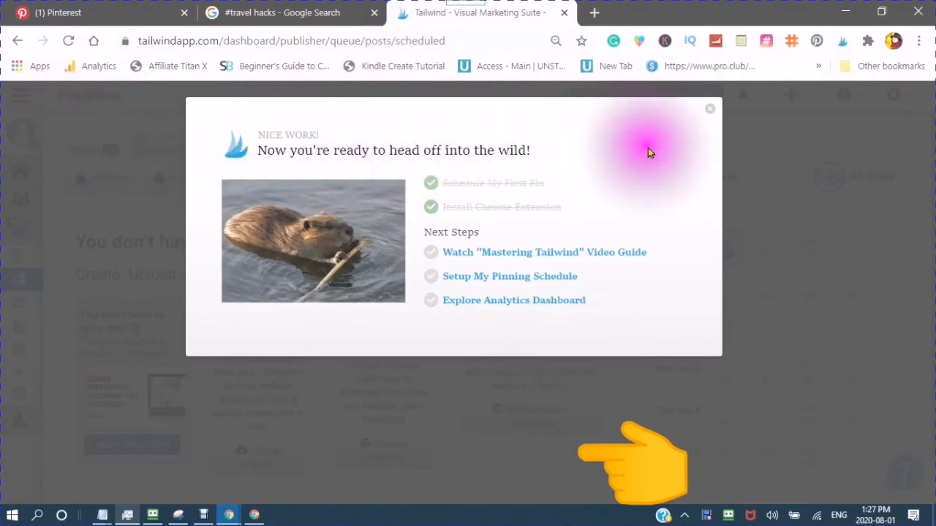
pyautogui.moveTo(479, 256)
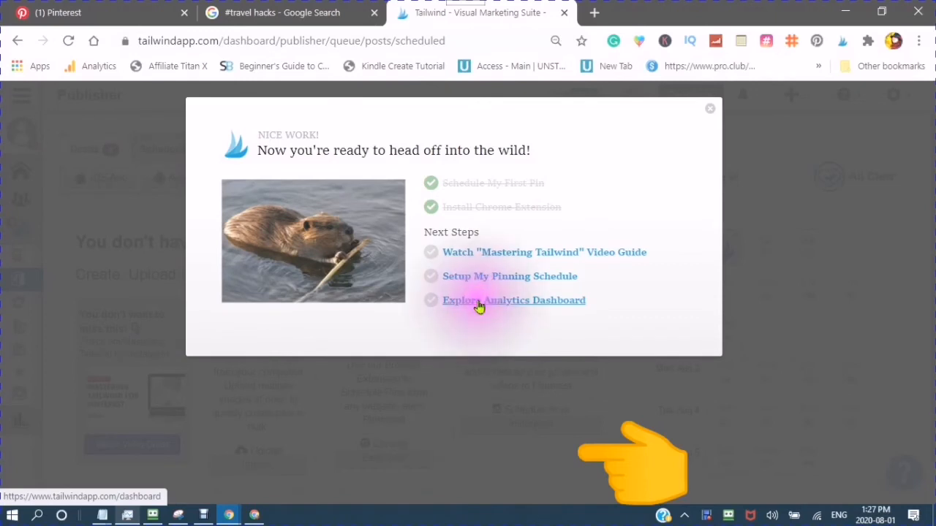
pyautogui.click(544, 252)
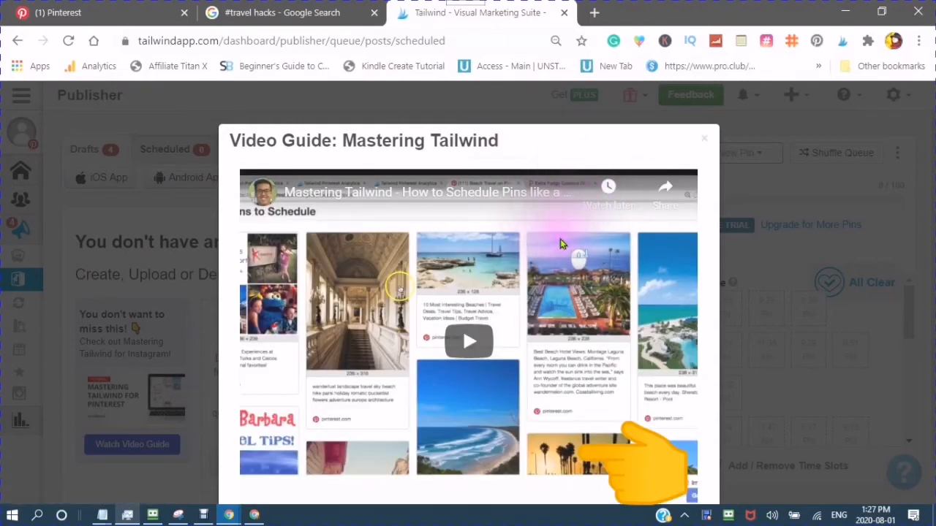
pyautogui.moveTo(512, 99)
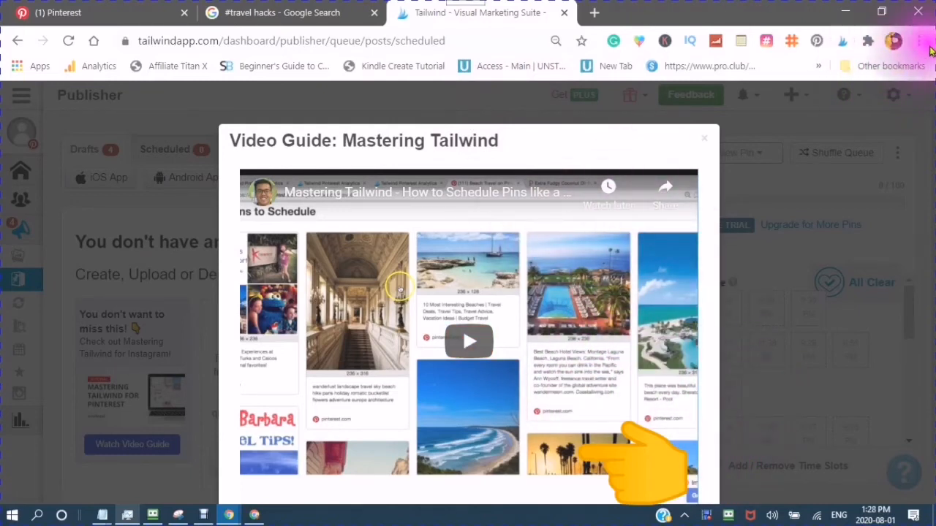
# - Go to the Drafts page and begin a '#' board search on the first draft
pyautogui.click(918, 41)
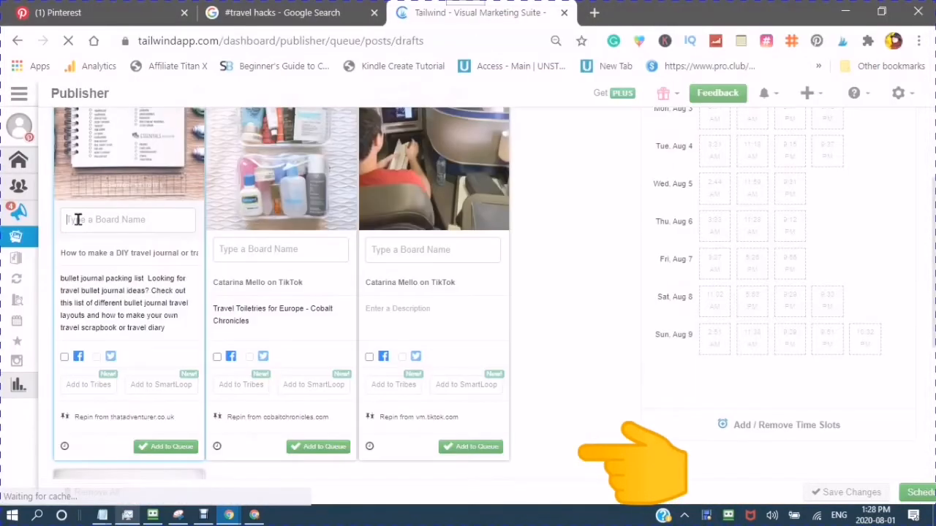
pyautogui.click(127, 220)
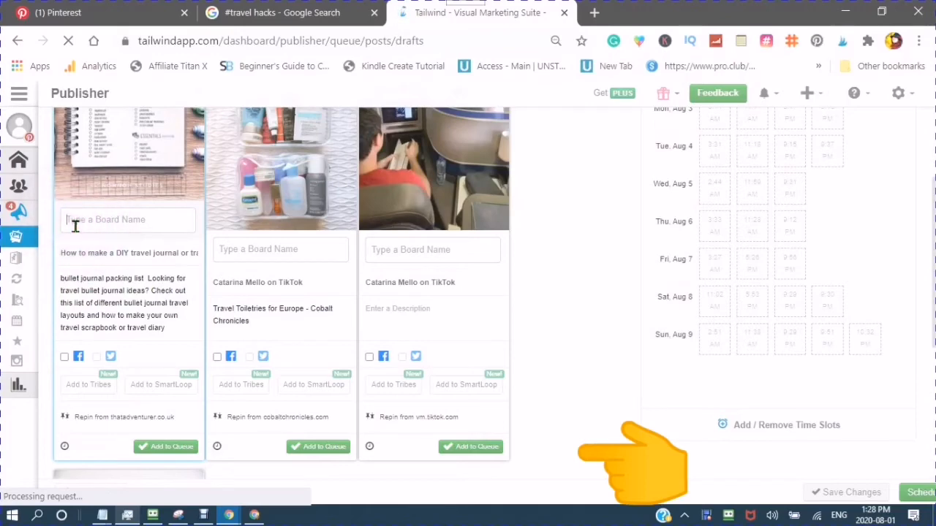
pyautogui.write('#')
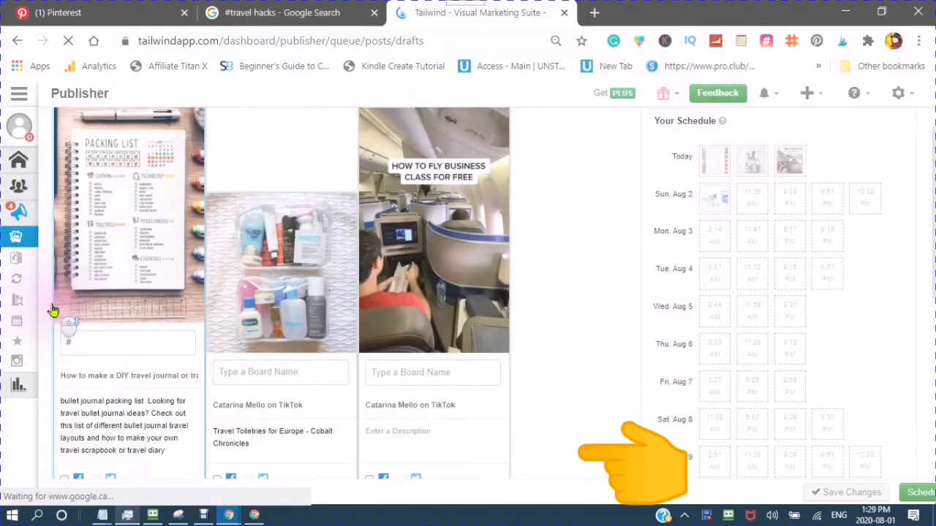
pyautogui.scroll(-3)
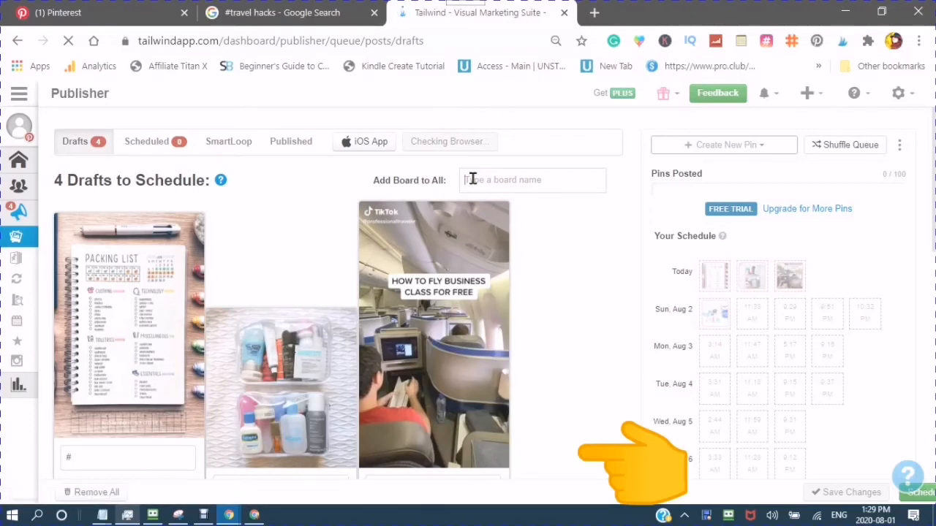
# - Via Add Board to All, assign every draft to #travel hacks and Travel tips
pyautogui.click(533, 179)
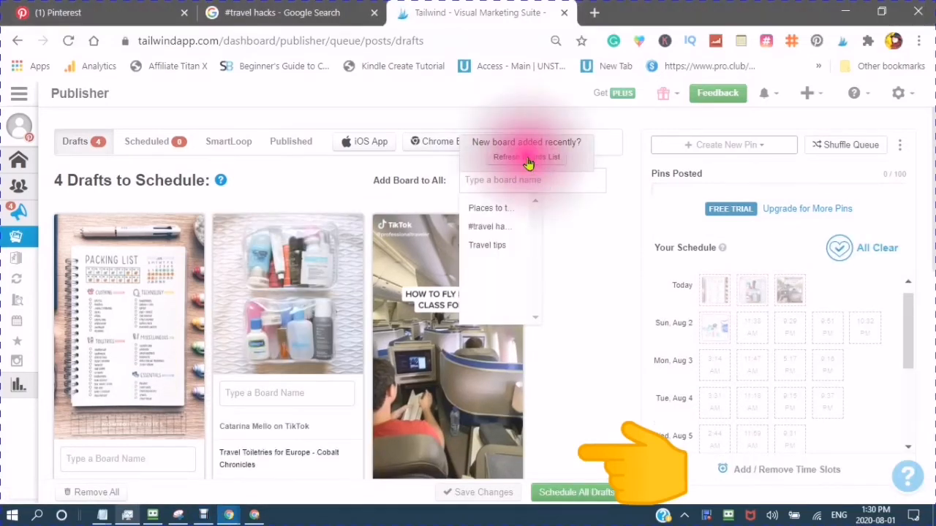
pyautogui.click(488, 225)
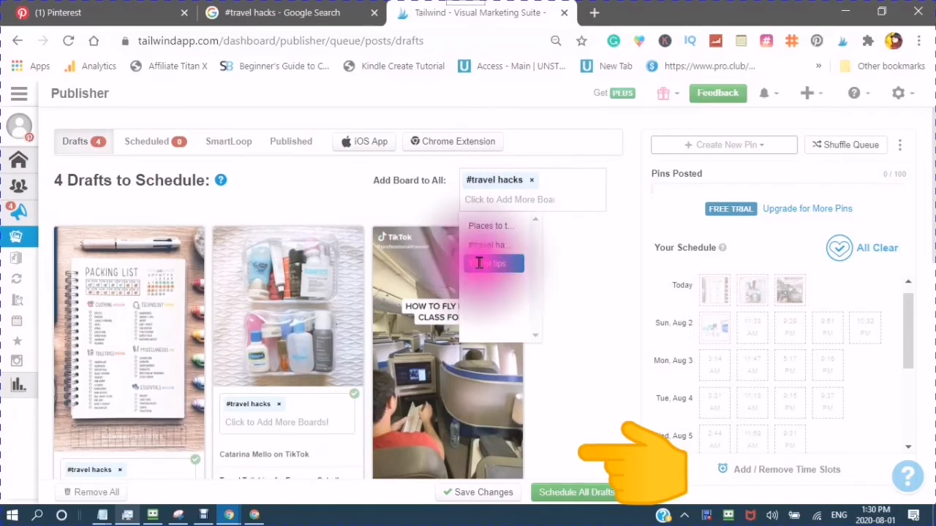
pyautogui.click(492, 263)
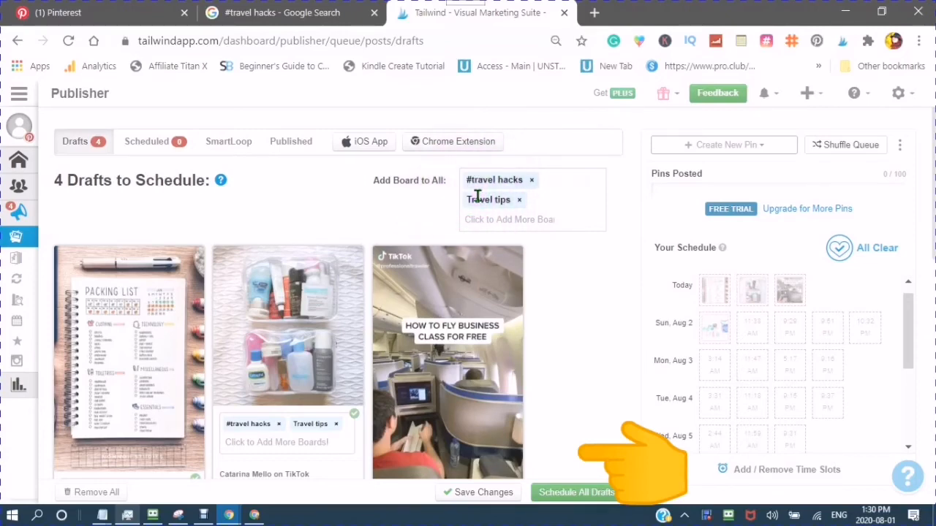
# - Scroll through the drafts while the packing-list pin goes to the queue, leaving three drafts
pyautogui.scroll(-3)
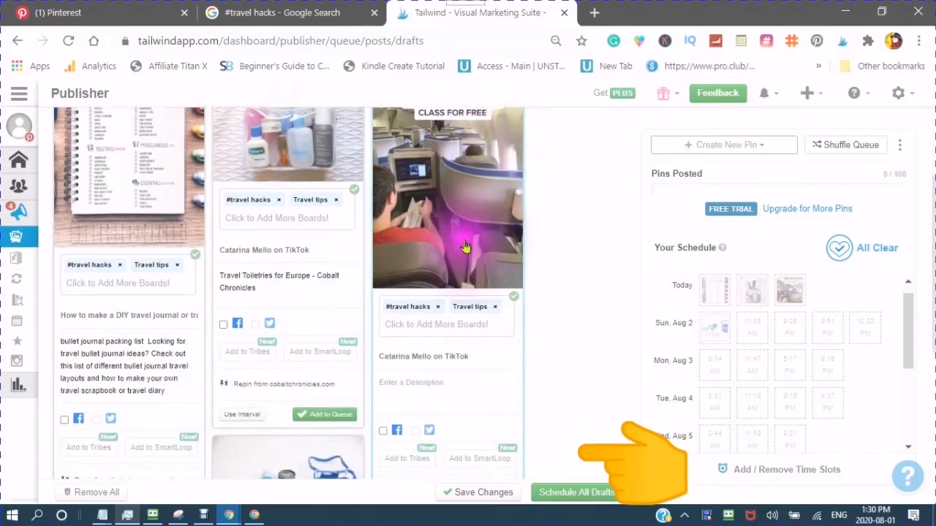
pyautogui.scroll(3)
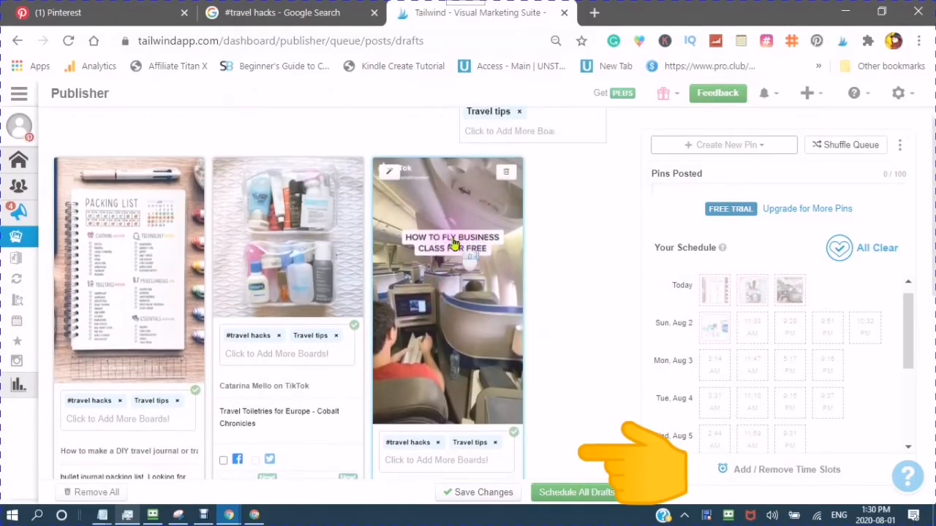
pyautogui.scroll(-3)
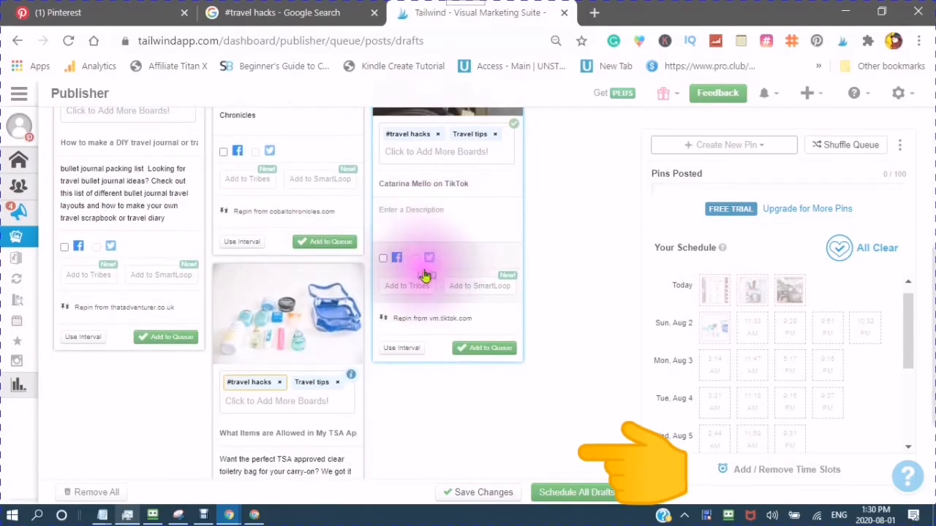
pyautogui.scroll(3)
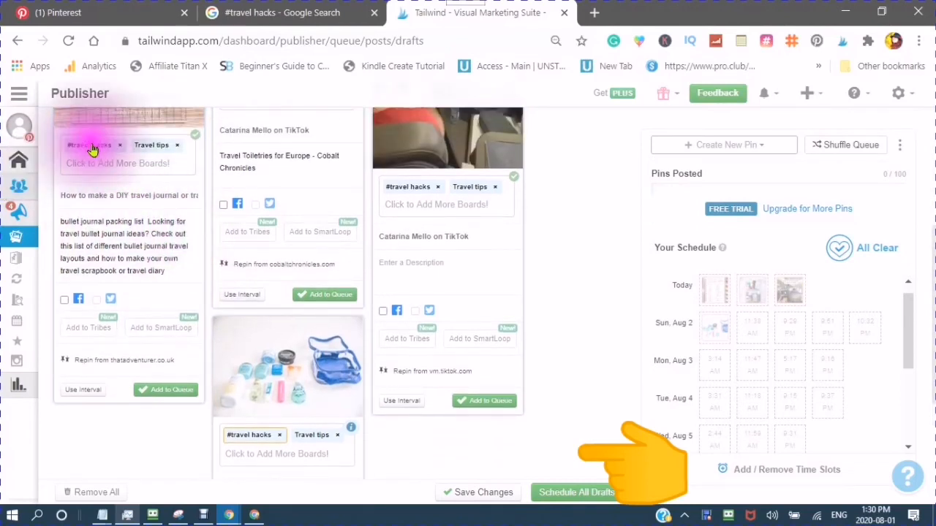
pyautogui.moveTo(135, 358)
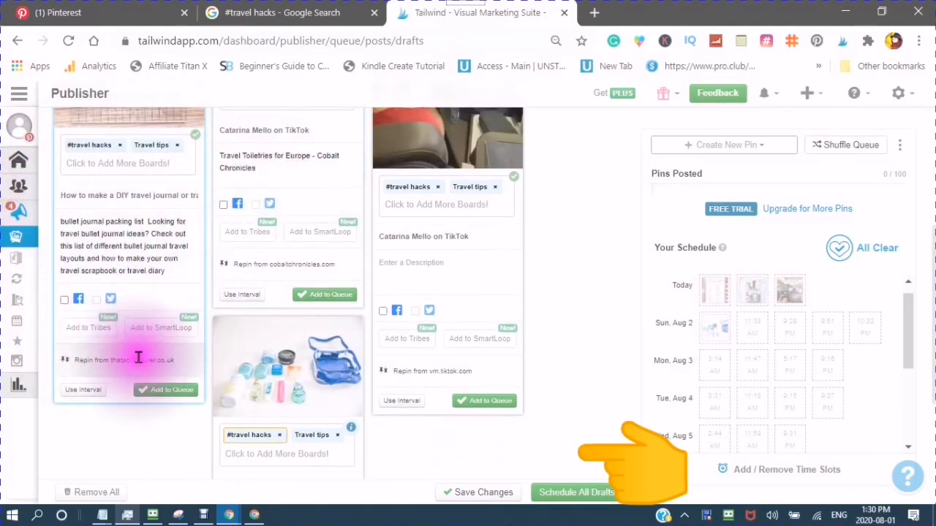
pyautogui.scroll(-3)
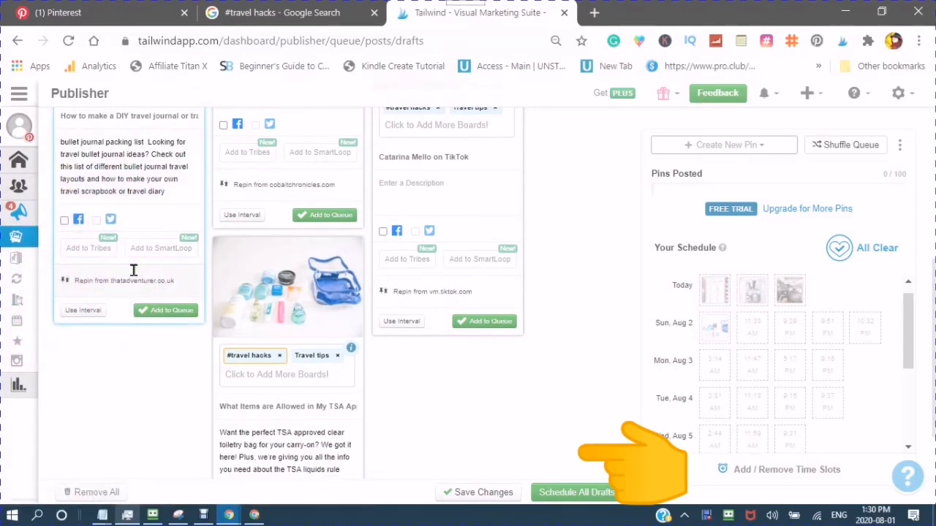
pyautogui.moveTo(125, 279)
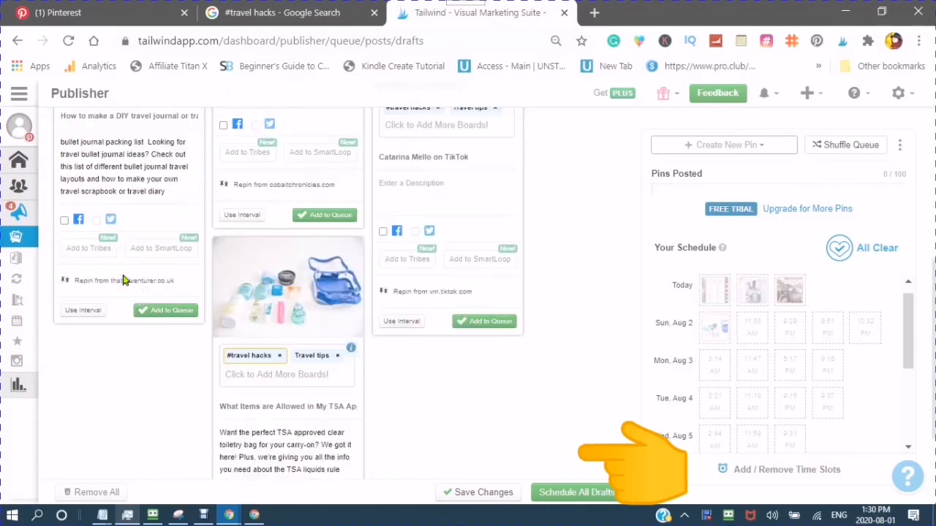
pyautogui.scroll(3)
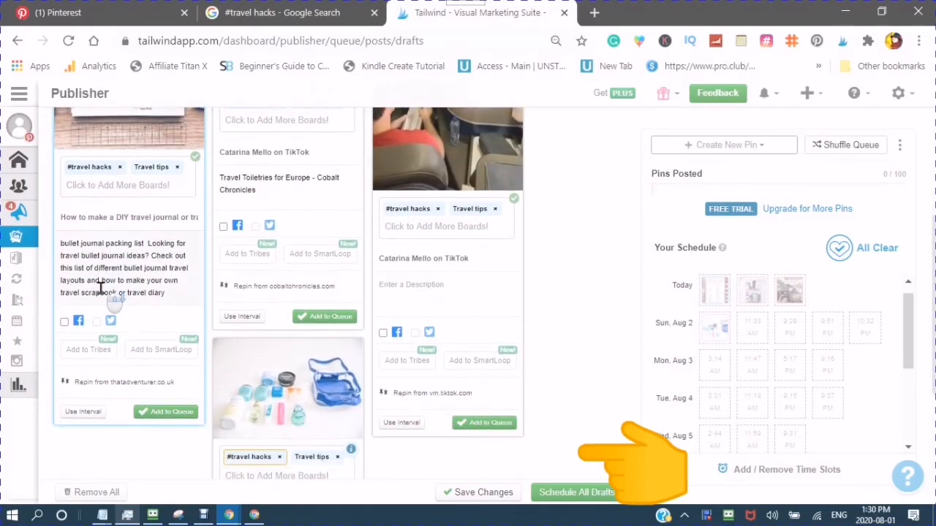
pyautogui.scroll(-3)
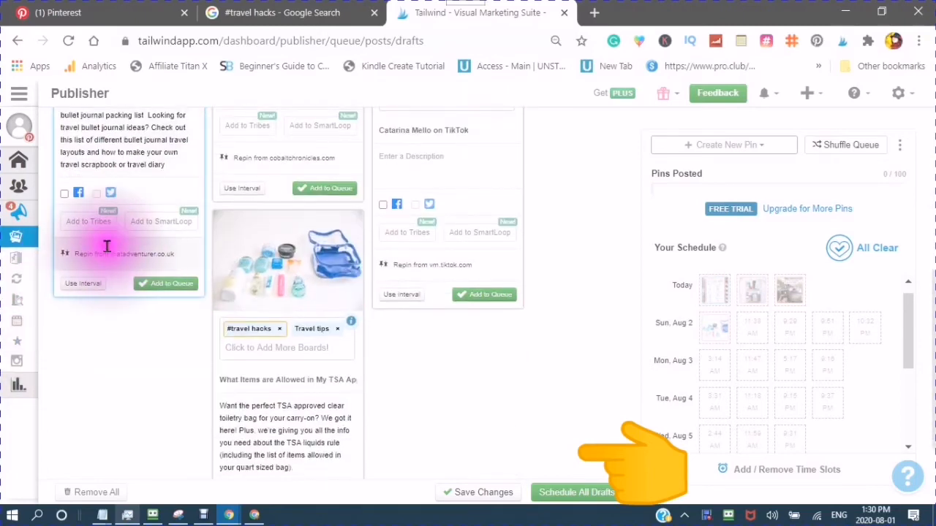
pyautogui.moveTo(82, 232)
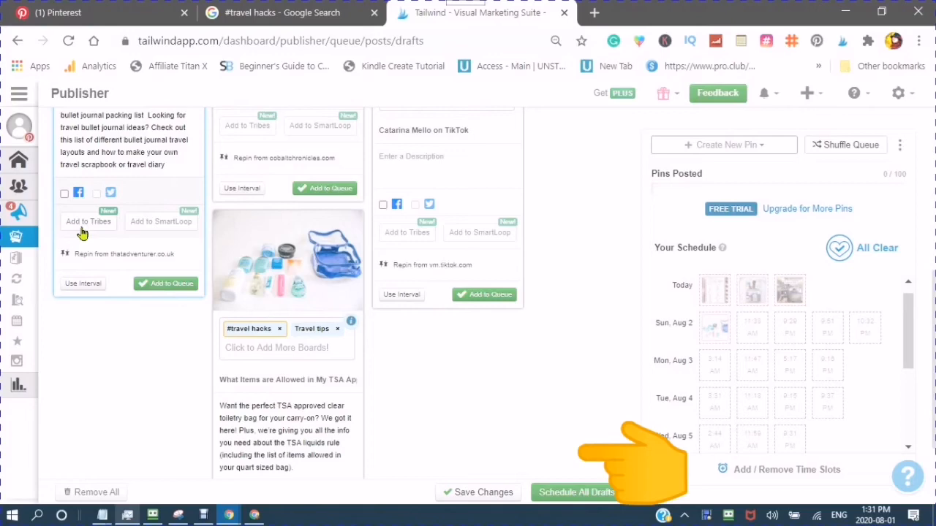
pyautogui.moveTo(161, 222)
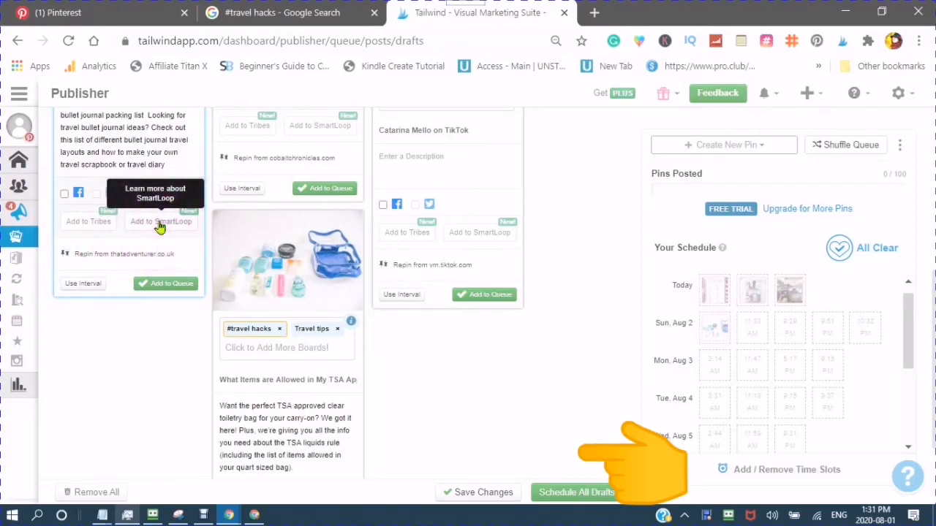
pyautogui.scroll(3)
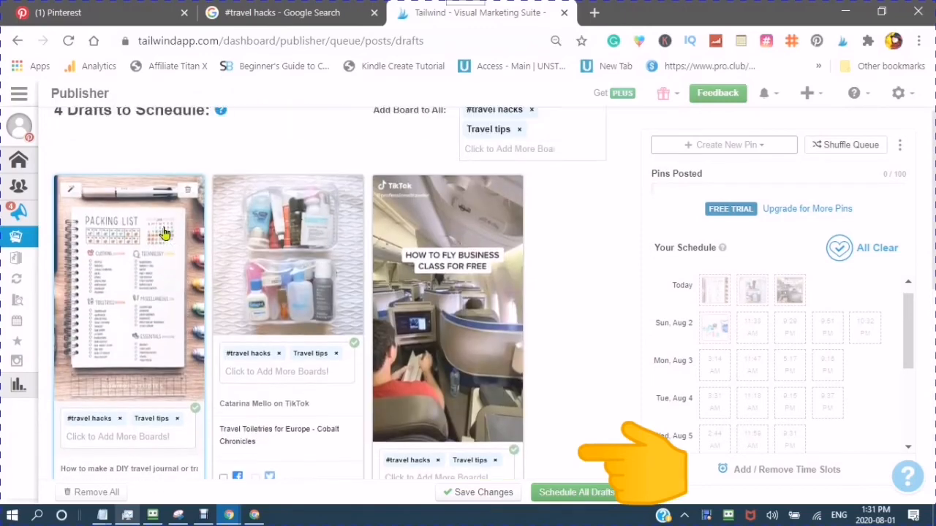
pyautogui.scroll(-3)
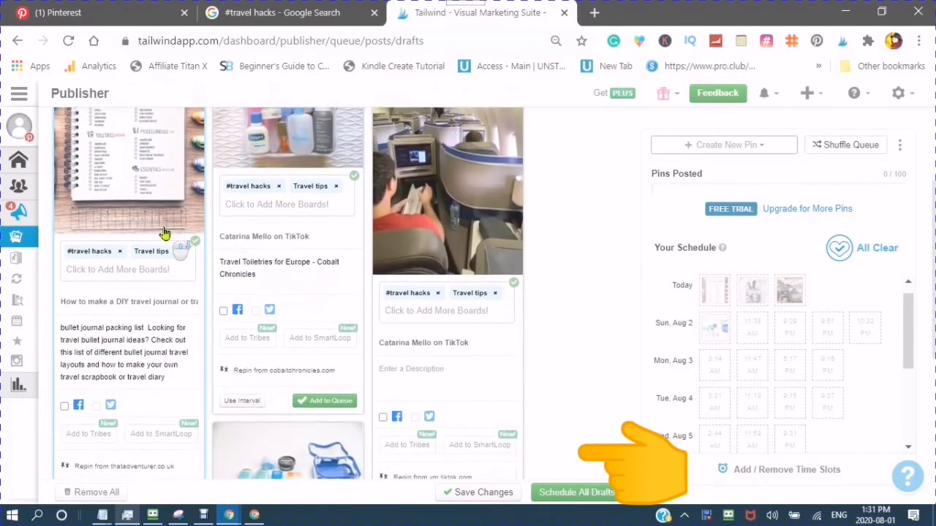
pyautogui.scroll(-3)
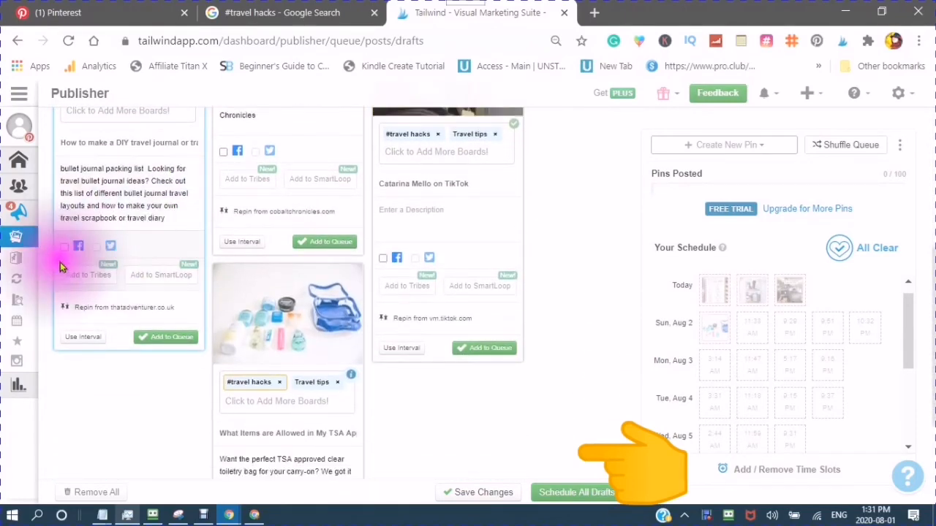
pyautogui.moveTo(64, 245)
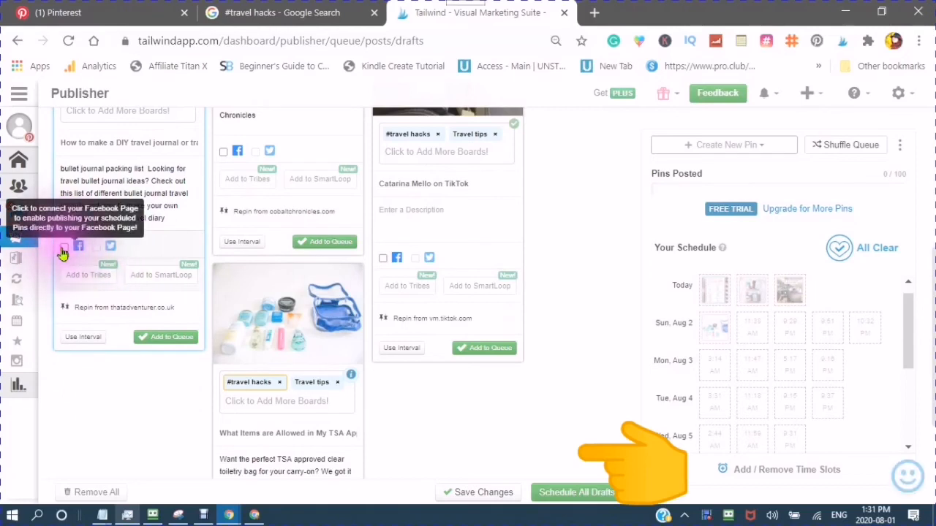
pyautogui.moveTo(96, 245)
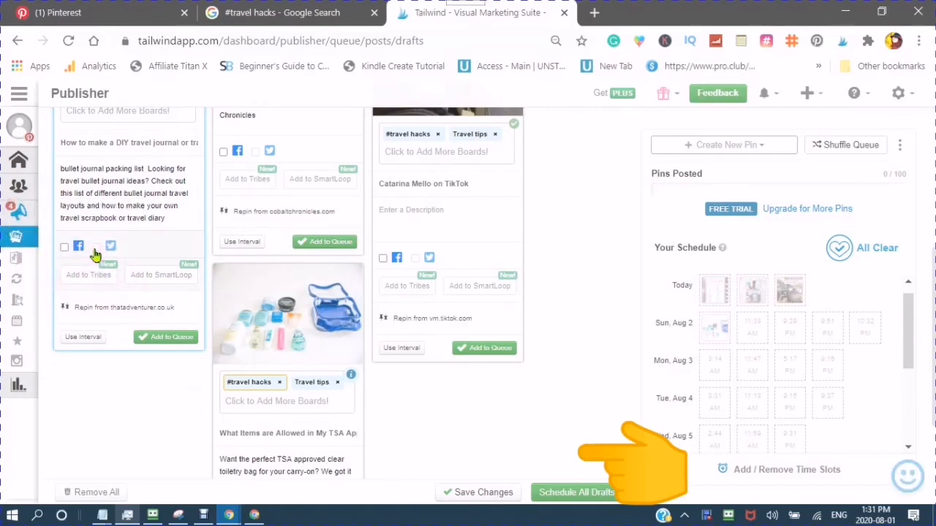
pyautogui.moveTo(112, 245)
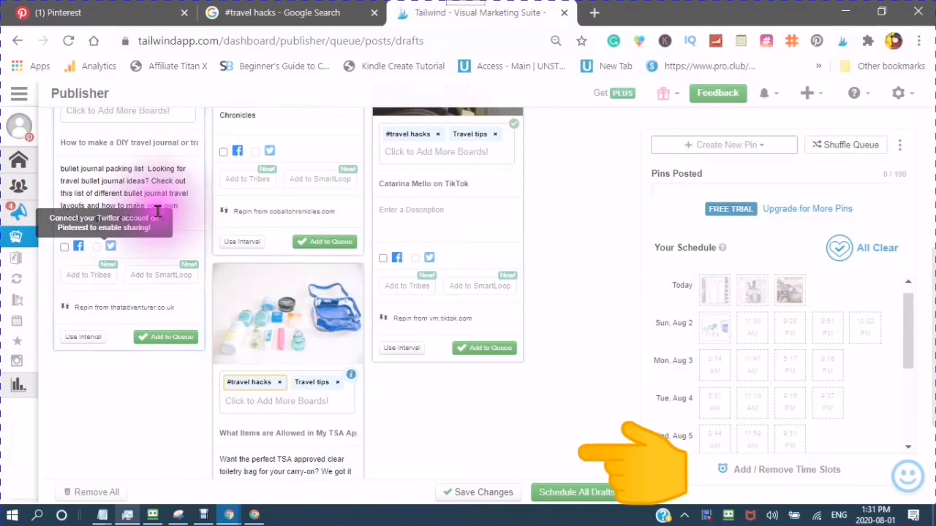
pyautogui.scroll(3)
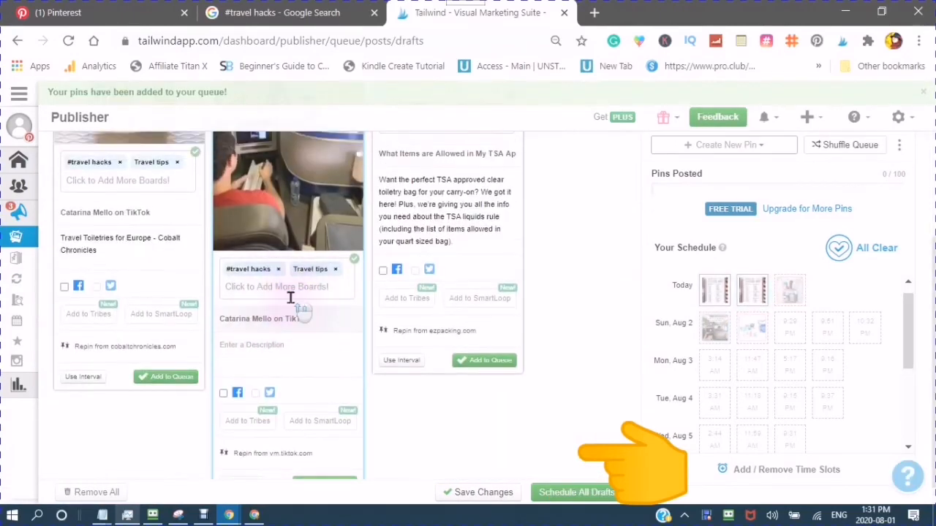
# - Schedule All Drafts, filling slots through Mon Aug 3 and noting the missing-description warning
pyautogui.scroll(3)
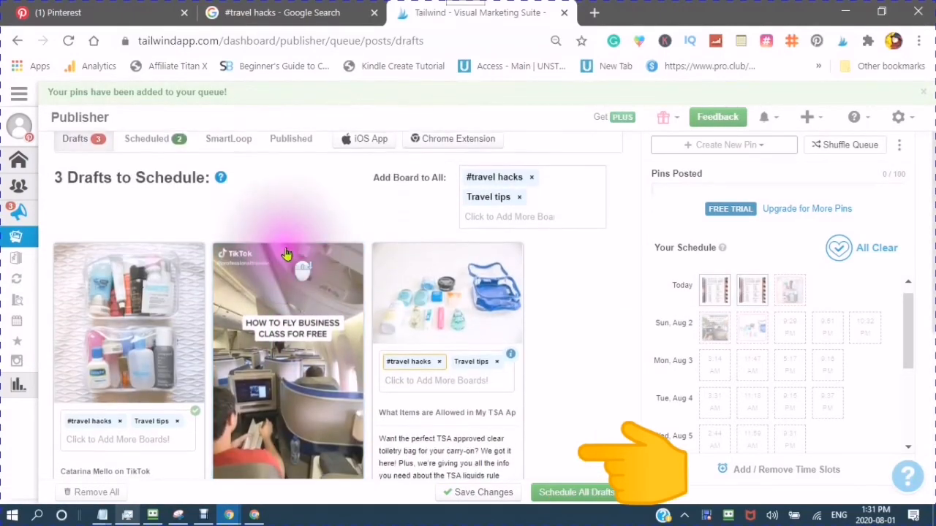
pyautogui.scroll(-3)
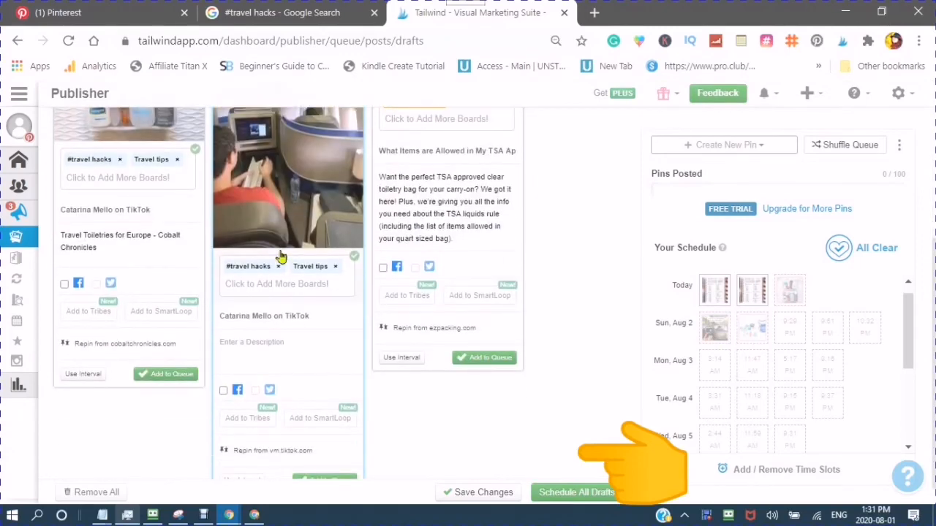
pyautogui.scroll(3)
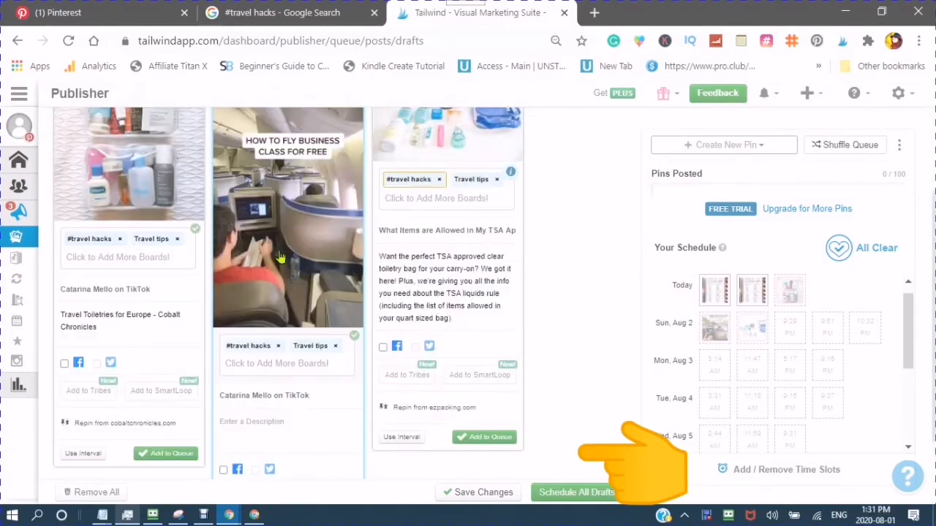
pyautogui.scroll(3)
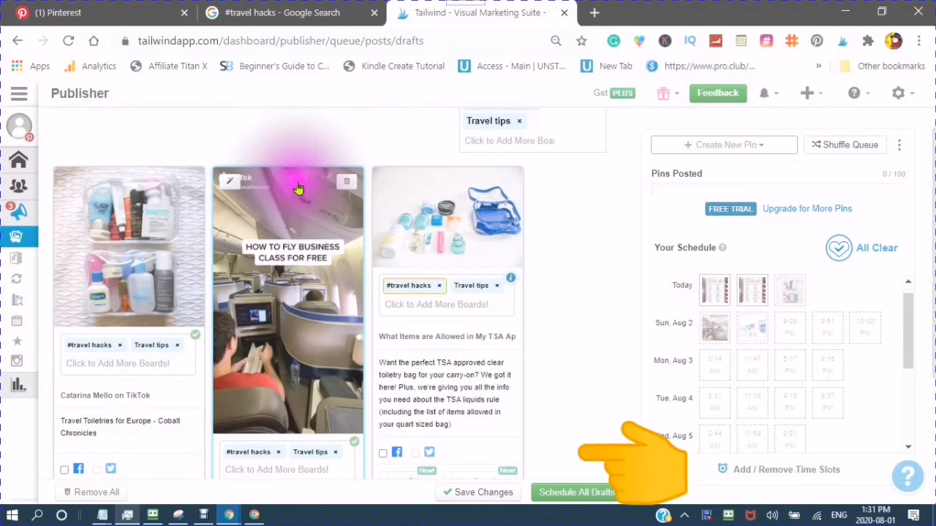
pyautogui.moveTo(291, 138)
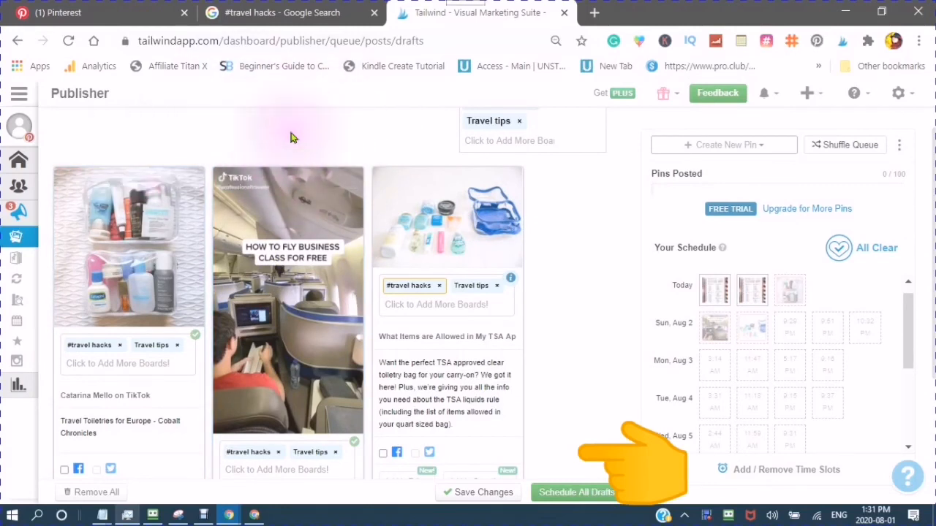
pyautogui.moveTo(315, 120)
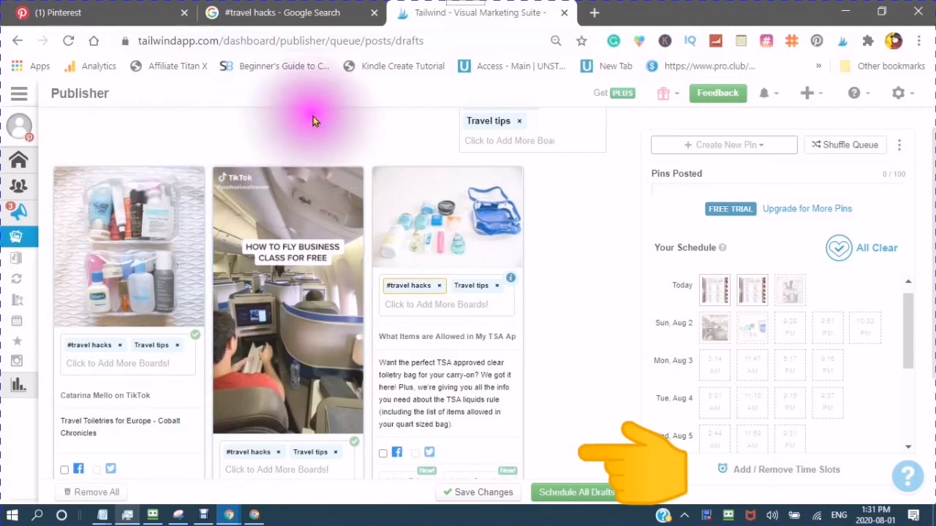
pyautogui.moveTo(296, 201)
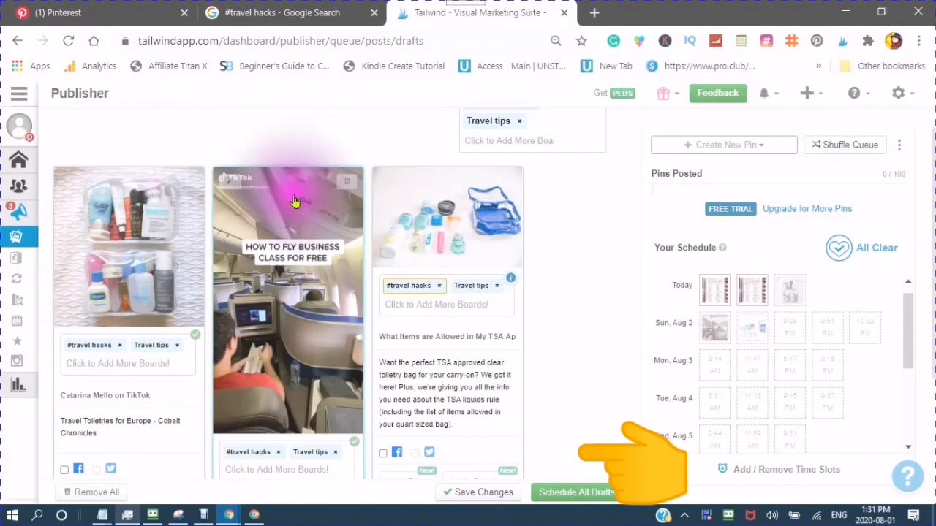
pyautogui.scroll(-3)
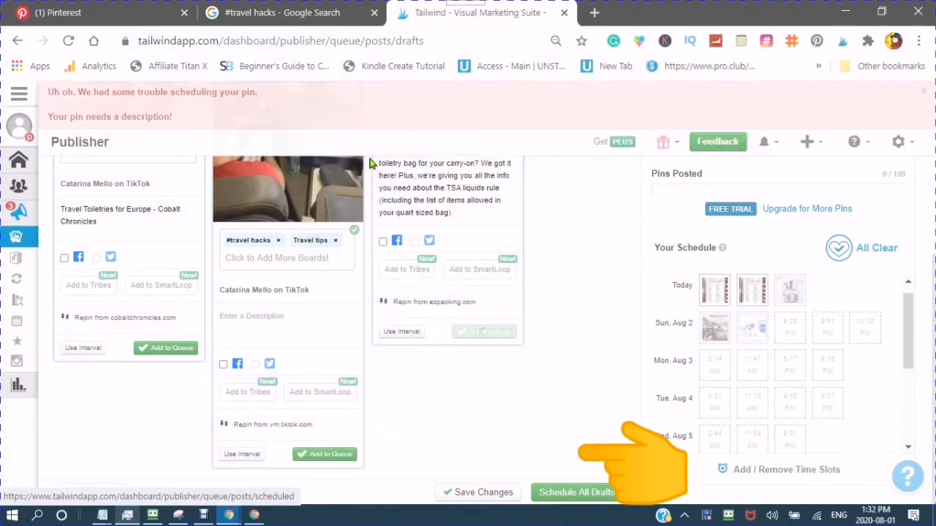
pyautogui.click(576, 492)
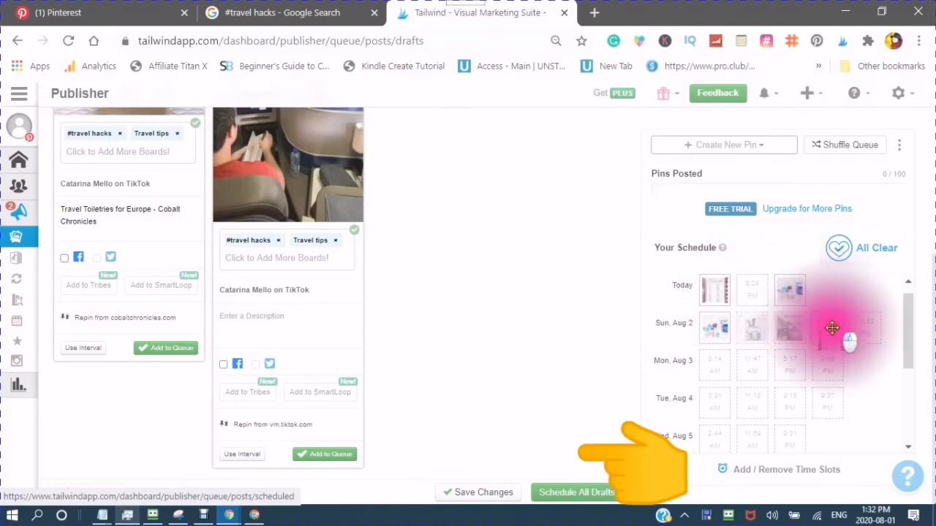
pyautogui.click(874, 248)
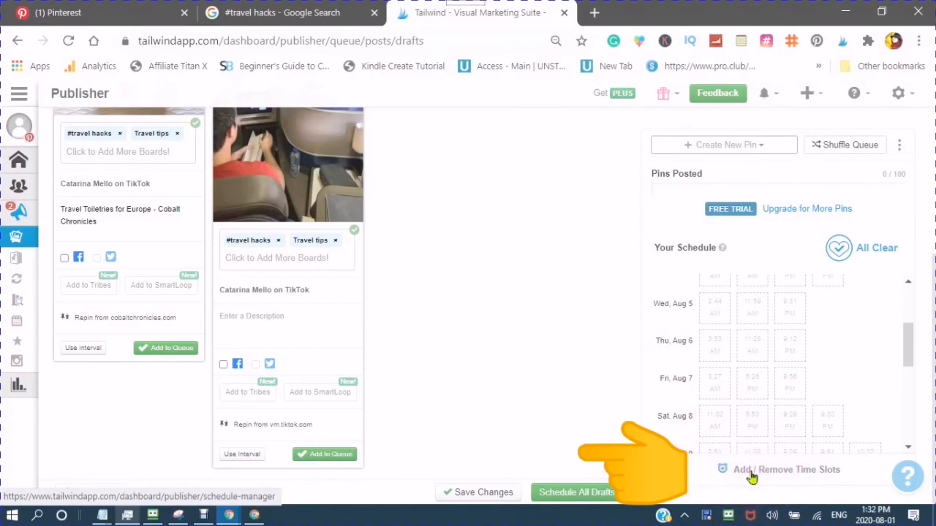
pyautogui.moveTo(684, 380)
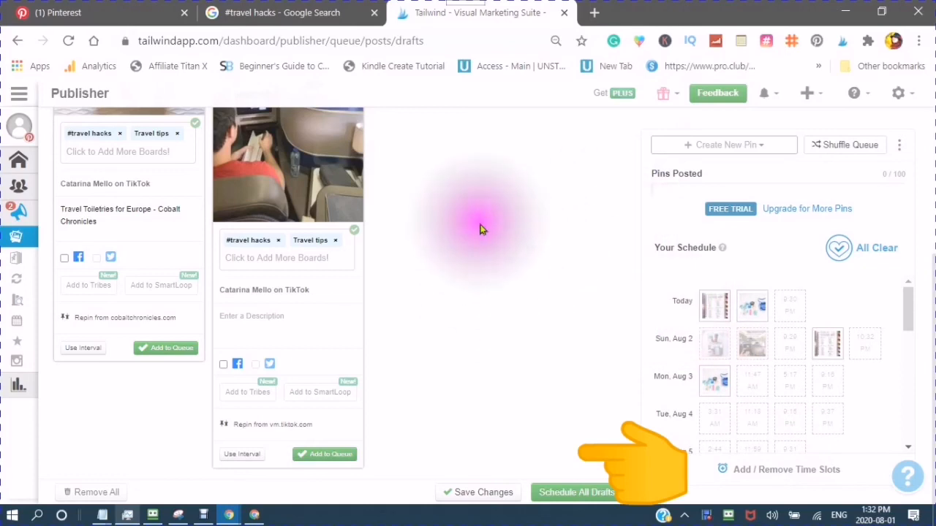
pyautogui.moveTo(544, 222)
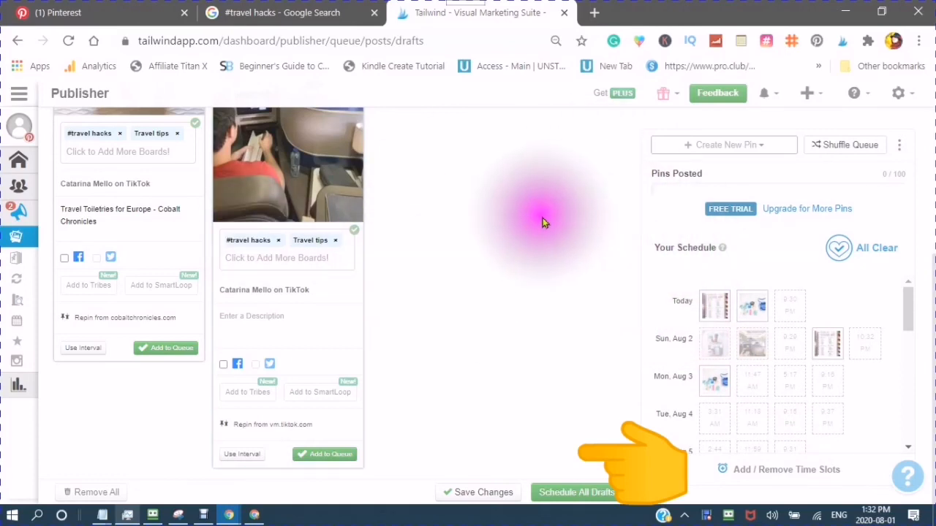
pyautogui.moveTo(426, 285)
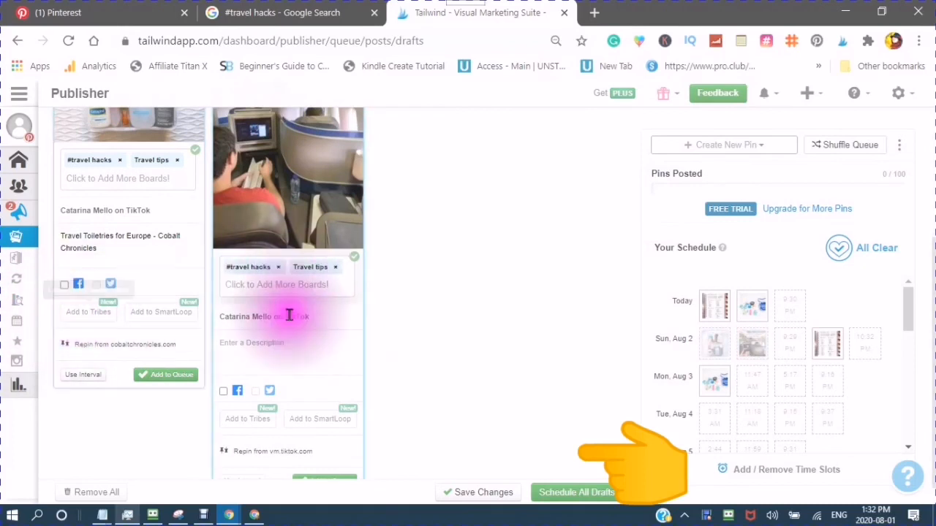
pyautogui.moveTo(453, 284)
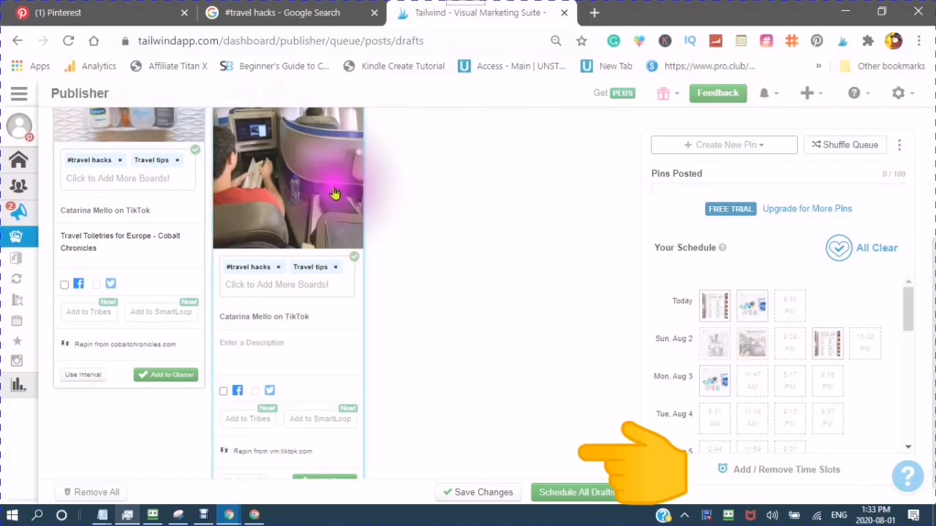
pyautogui.moveTo(410, 226)
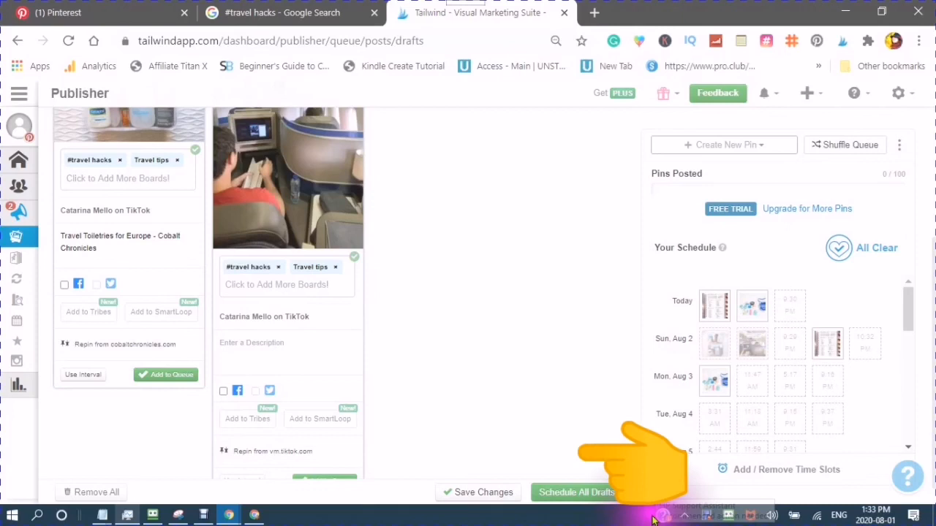
pyautogui.moveTo(512, 365)
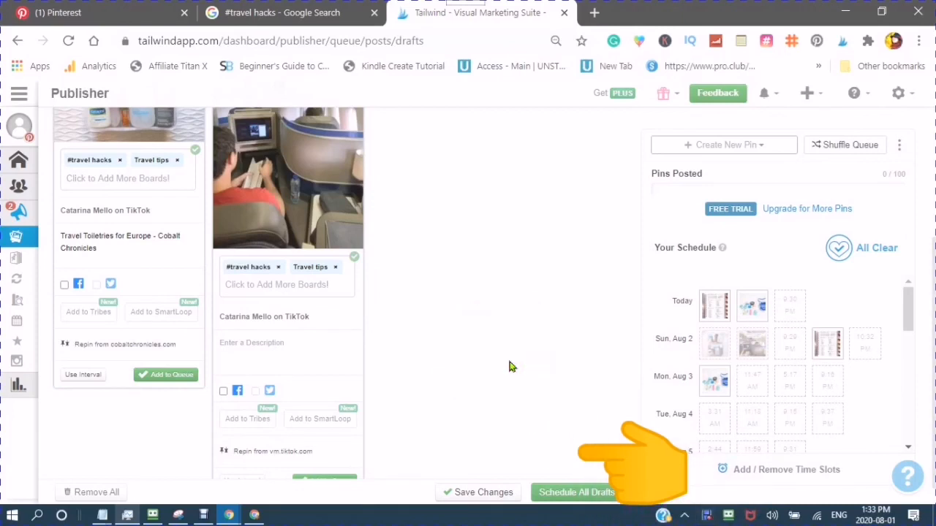